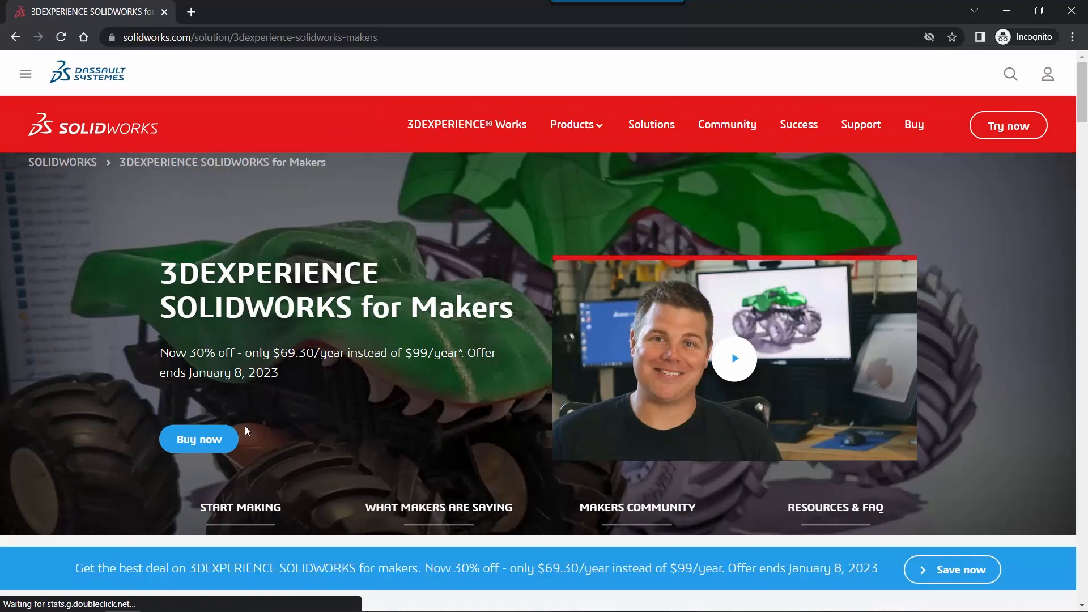
Step: Add the yearly Makers subscription at quantity 2 ($138.60/year) and go to payment
click(199, 439)
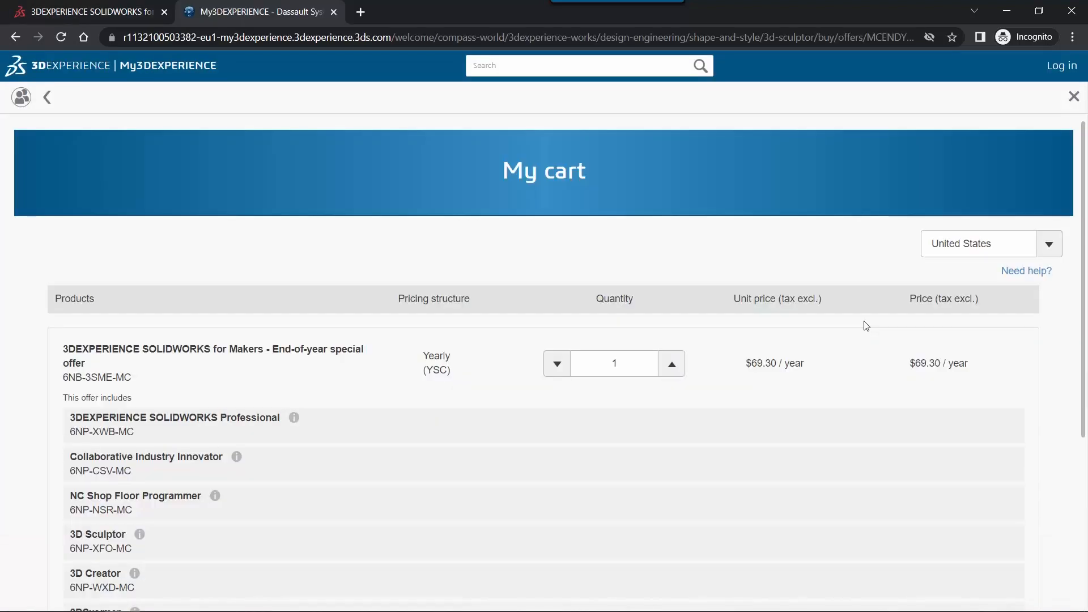
scroll(down, 3)
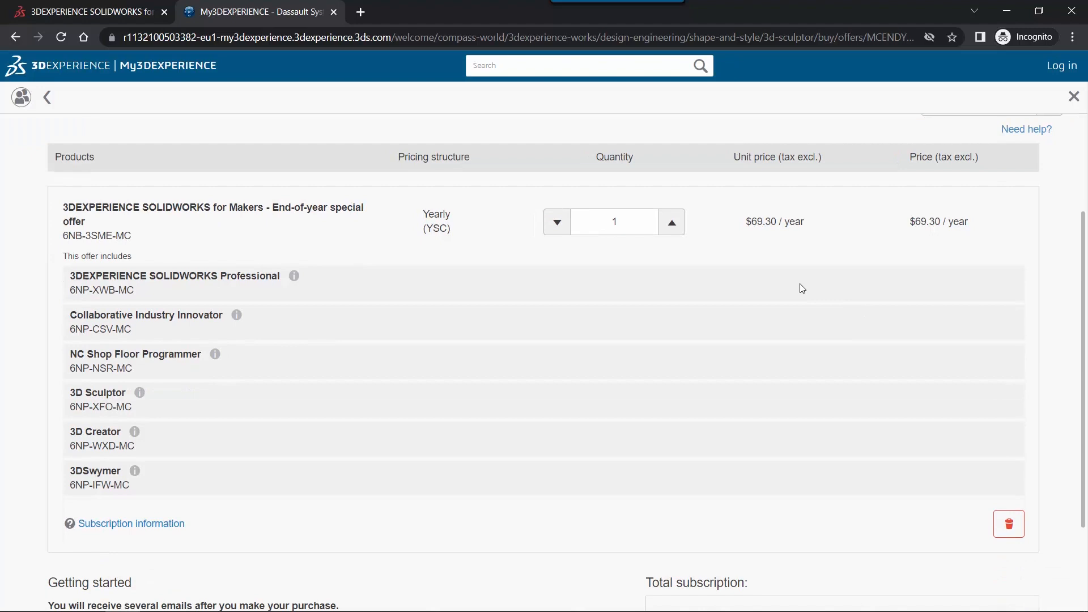
click(671, 222)
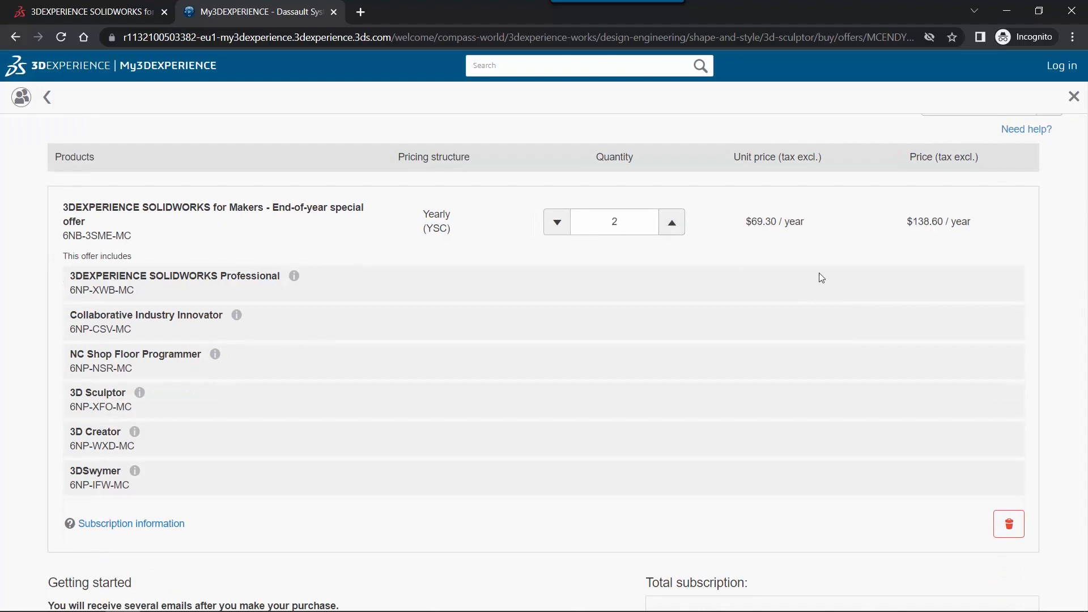
scroll(down, 3)
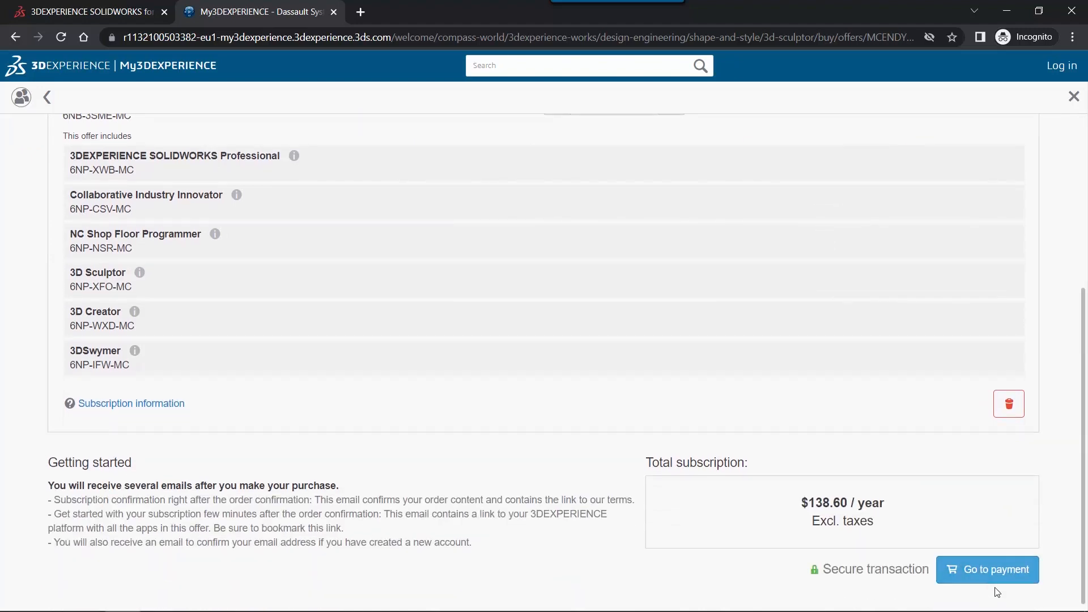
click(988, 569)
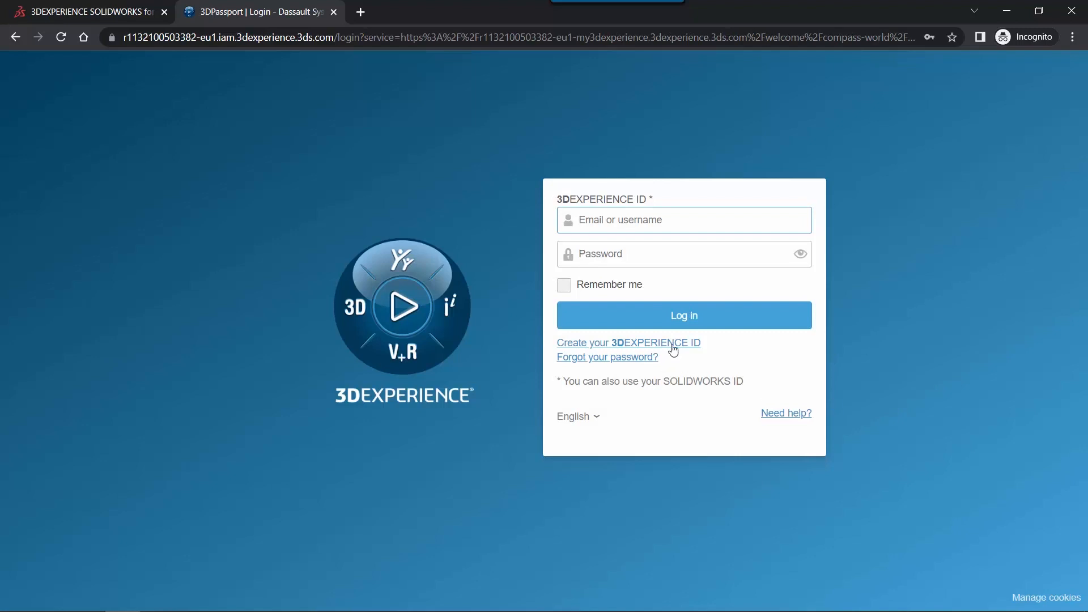
Step: Create a new 3DEXPERIENCE ID and save billing details with country United States
click(628, 342)
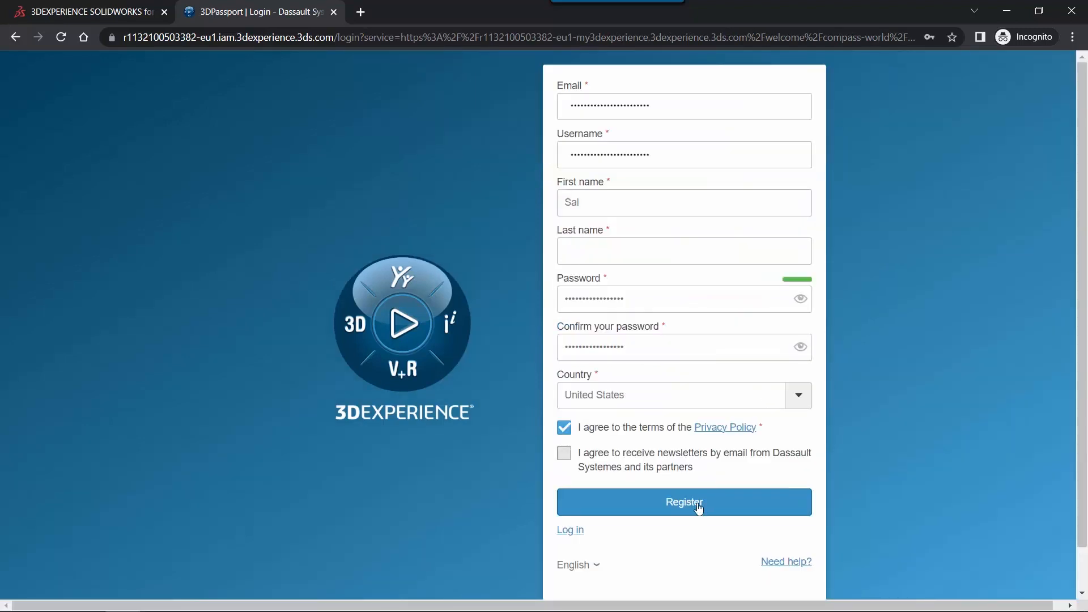
click(684, 502)
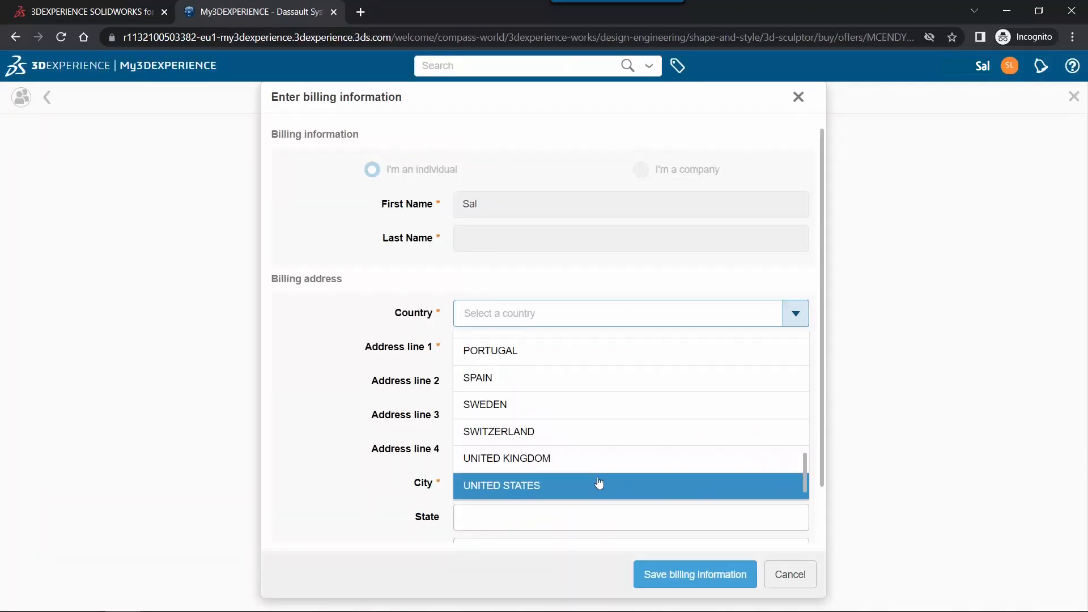
click(501, 485)
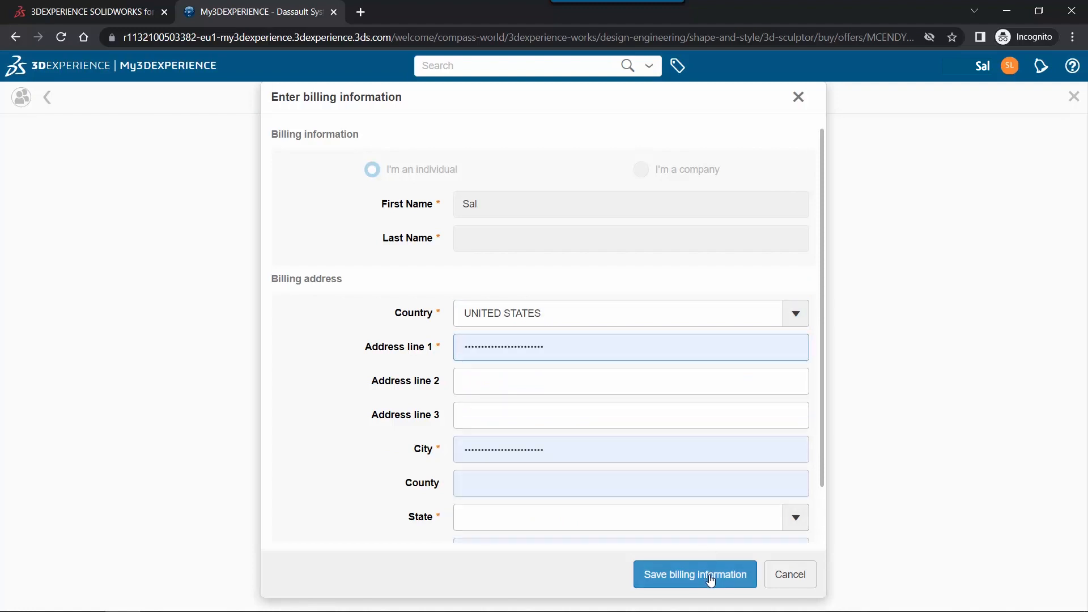
click(695, 573)
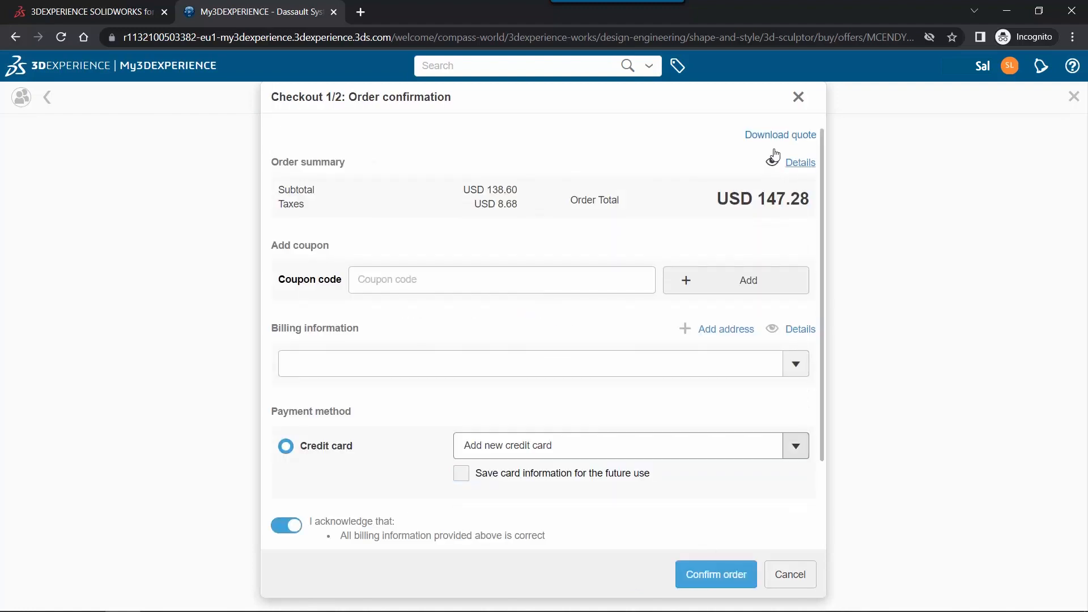
Step: Confirm the order, enter the card details and pay the USD 147.28 total
scroll(down, 3)
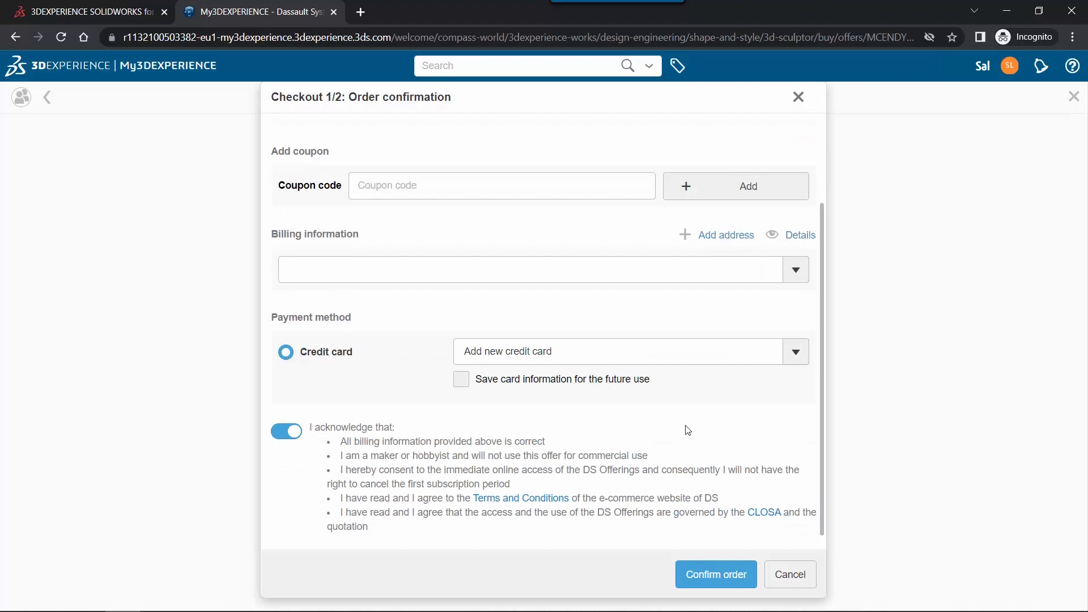
click(716, 574)
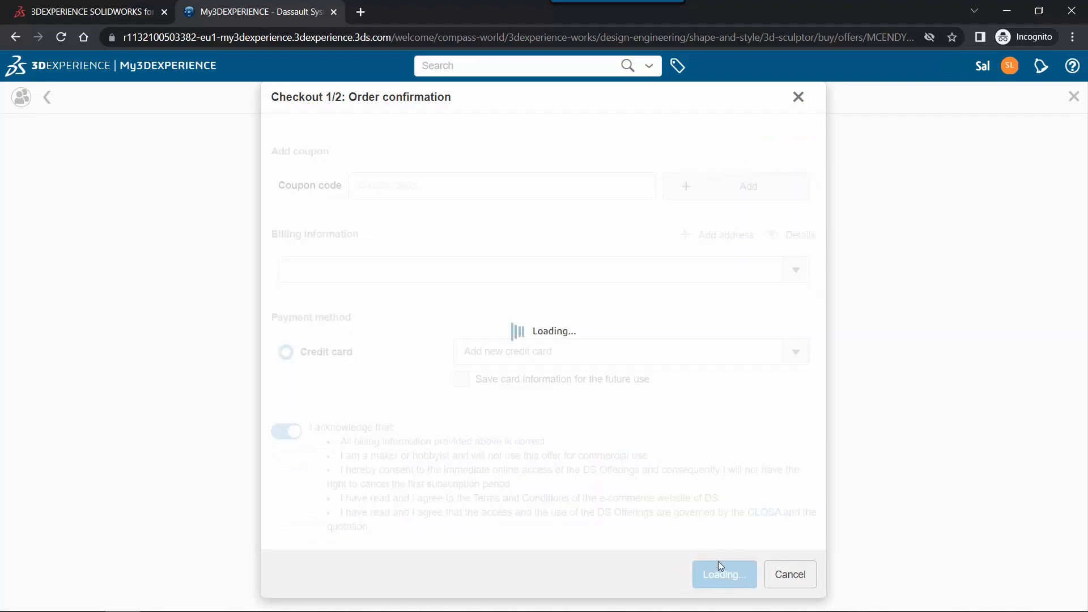
click(724, 575)
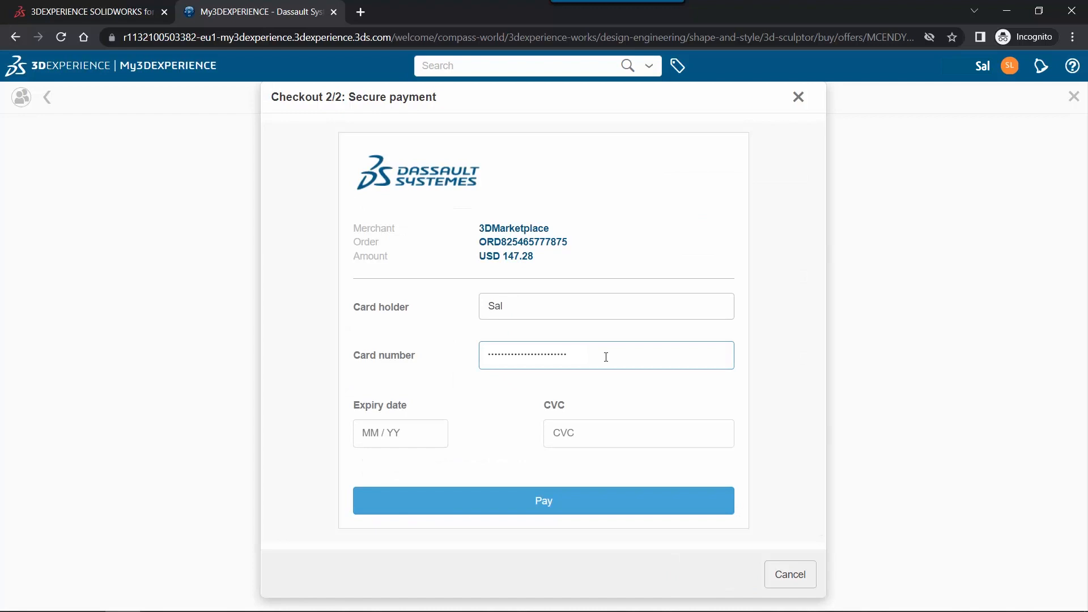
click(544, 501)
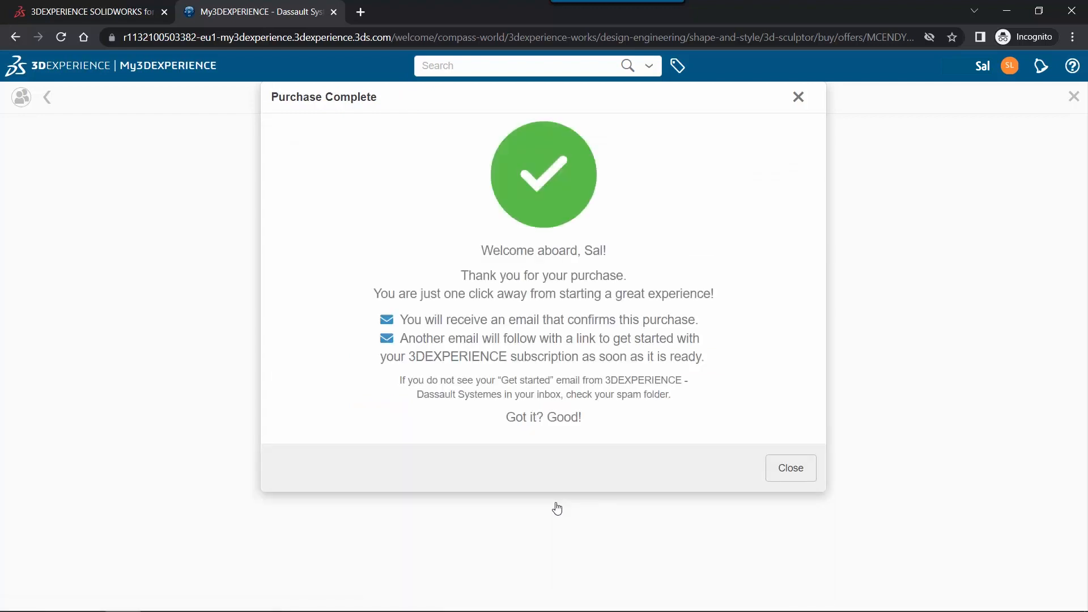
Step: Dismiss the Purchase Complete message to move on to the Get started email
click(263, 12)
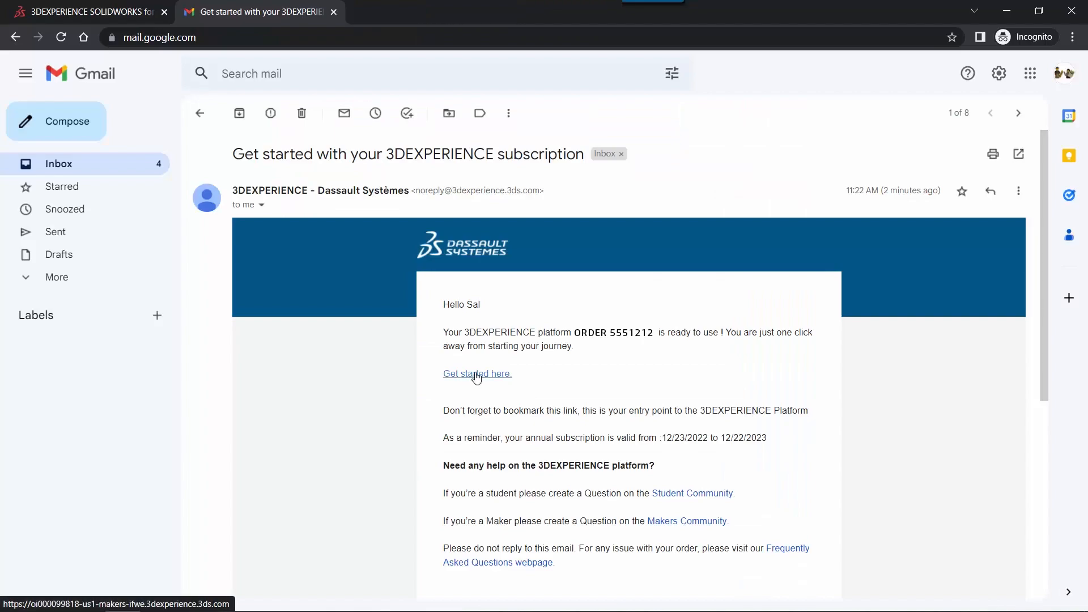
Step: Follow the email's get-started link, agree to the privacy policy and register the 3DEXPERIENCE ID
click(477, 374)
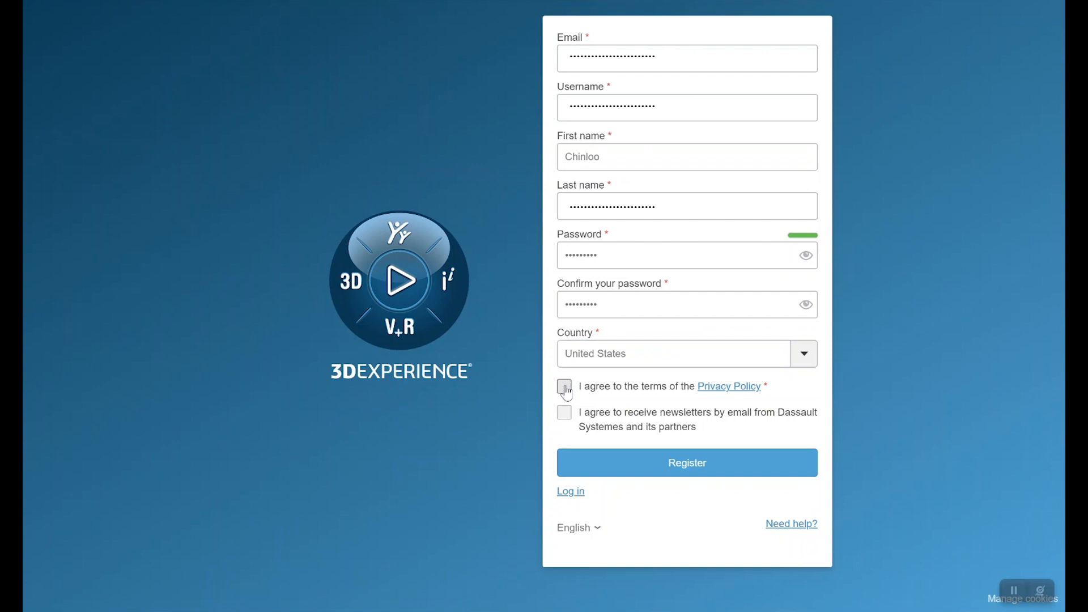
click(687, 462)
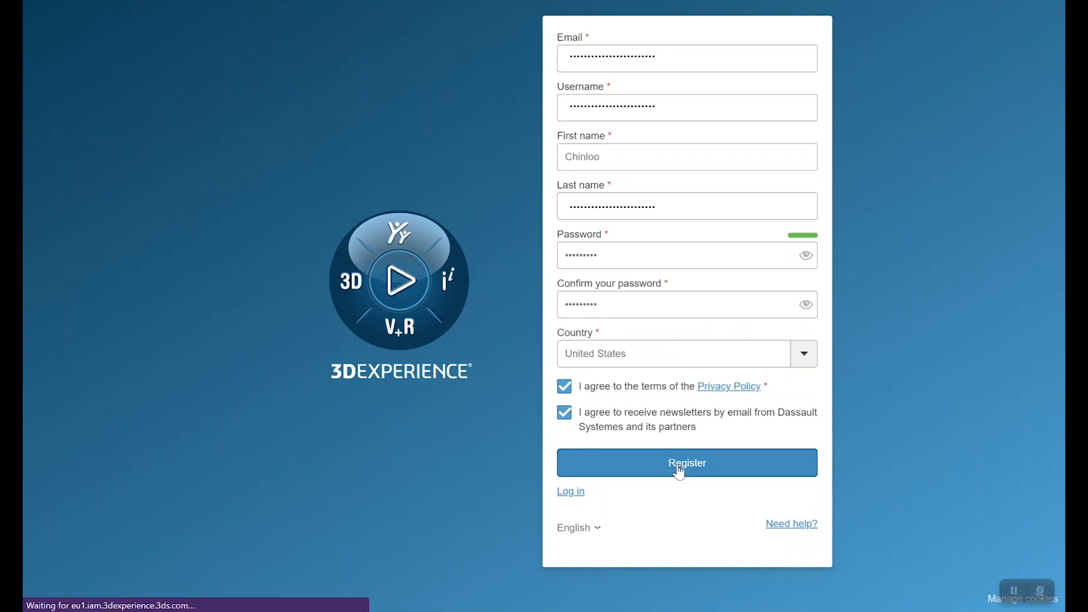
click(687, 462)
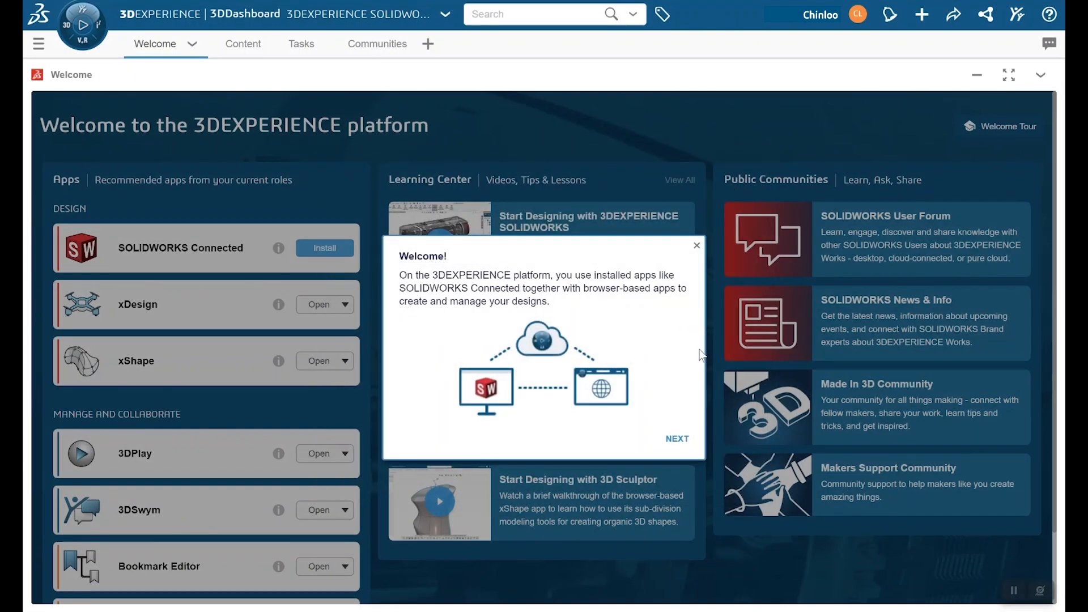
Step: Step through the welcome tips and run the SOLIDWORKS Connected installer
click(677, 438)
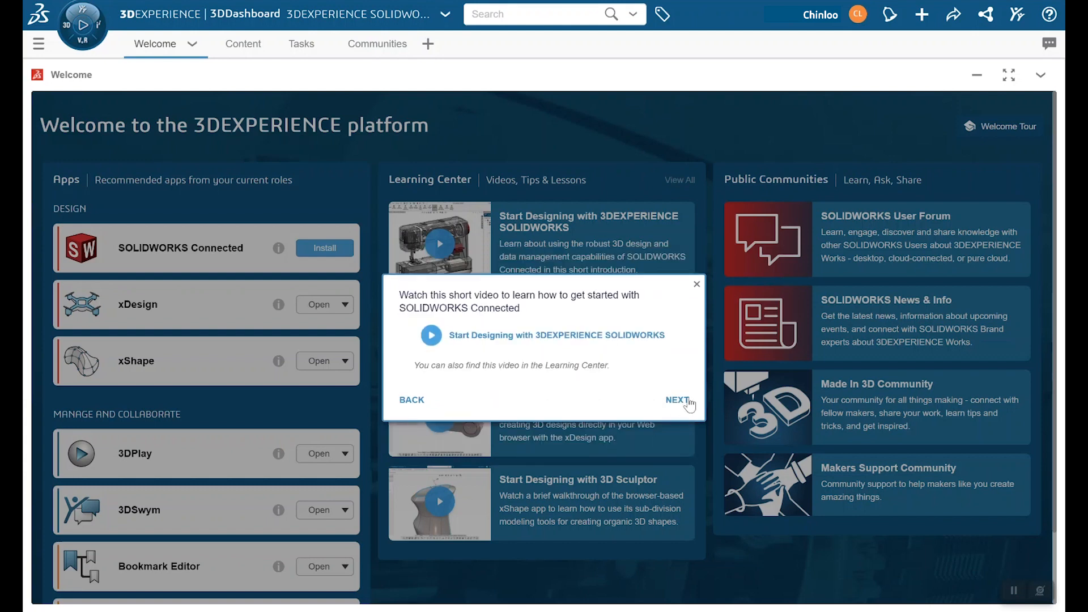
click(677, 402)
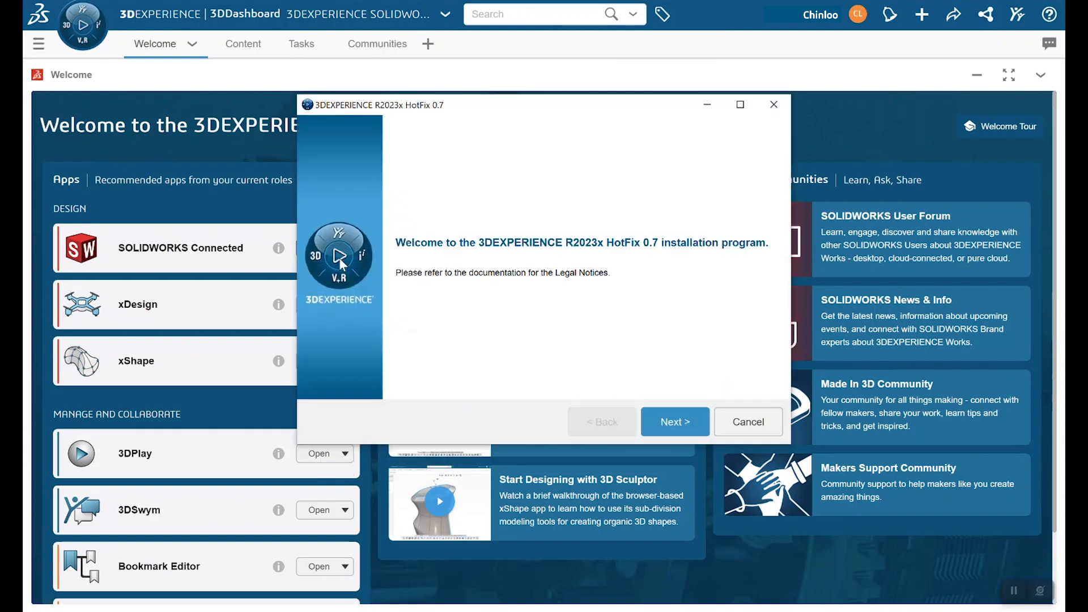
click(674, 422)
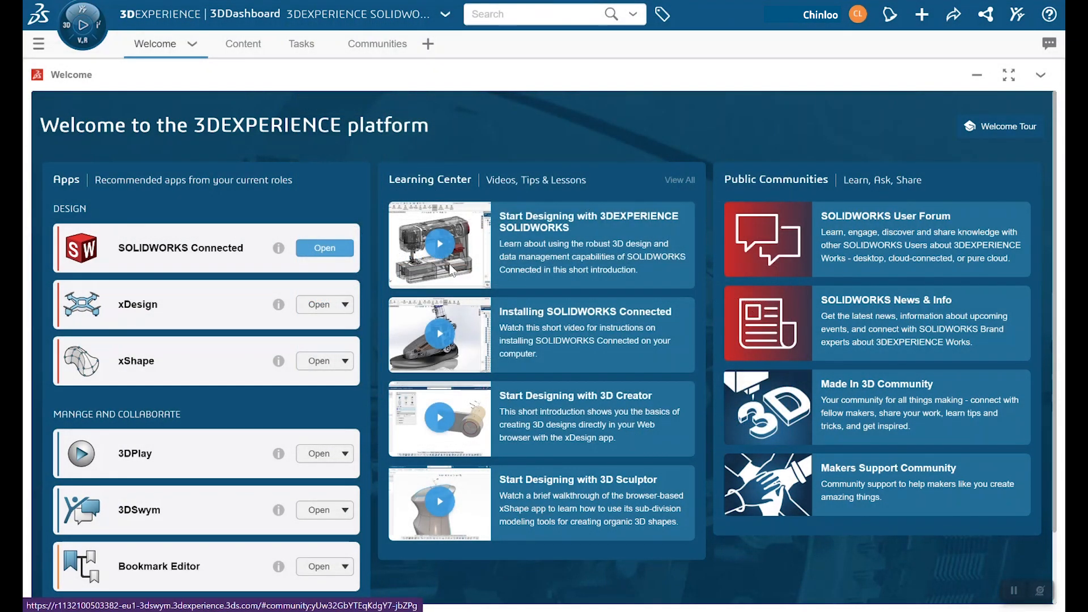
Step: Launch SOLIDWORKS Connected and browse the learn samples, looking into the Carving Knife folder
click(324, 247)
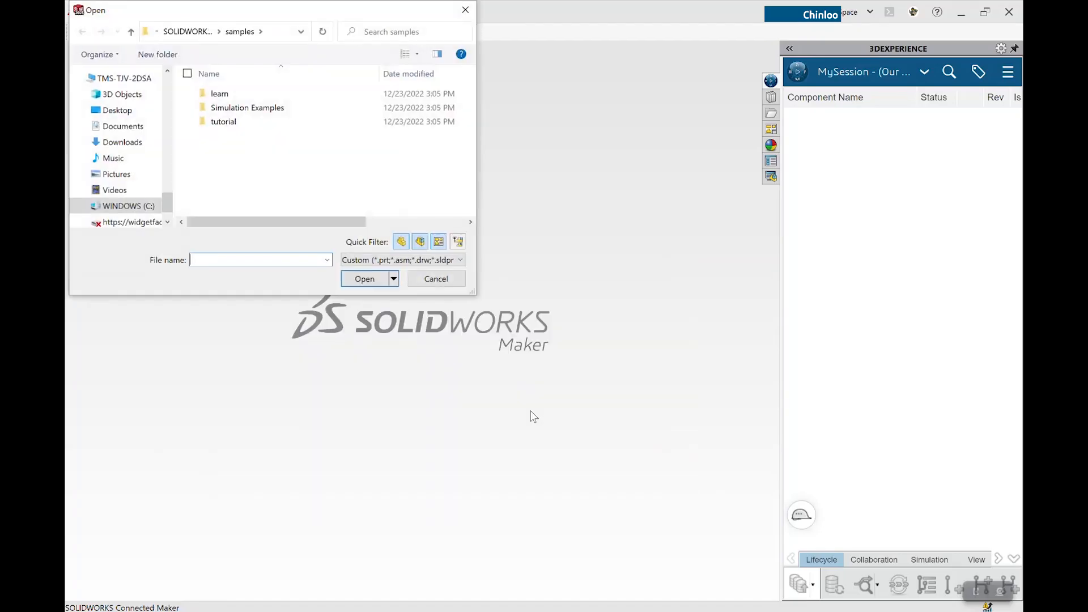
double_click(219, 93)
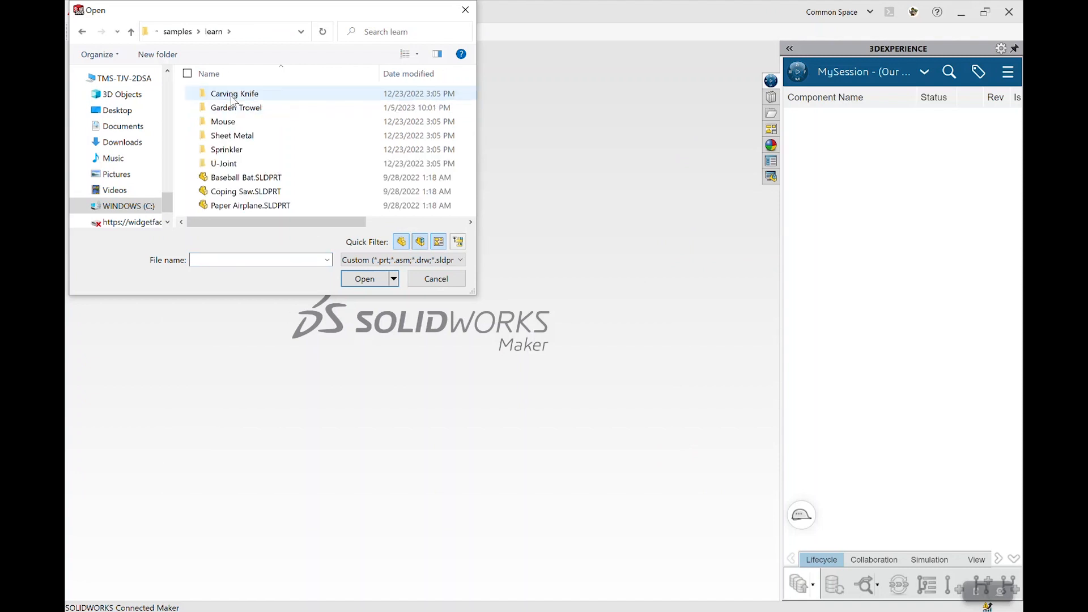
double_click(235, 107)
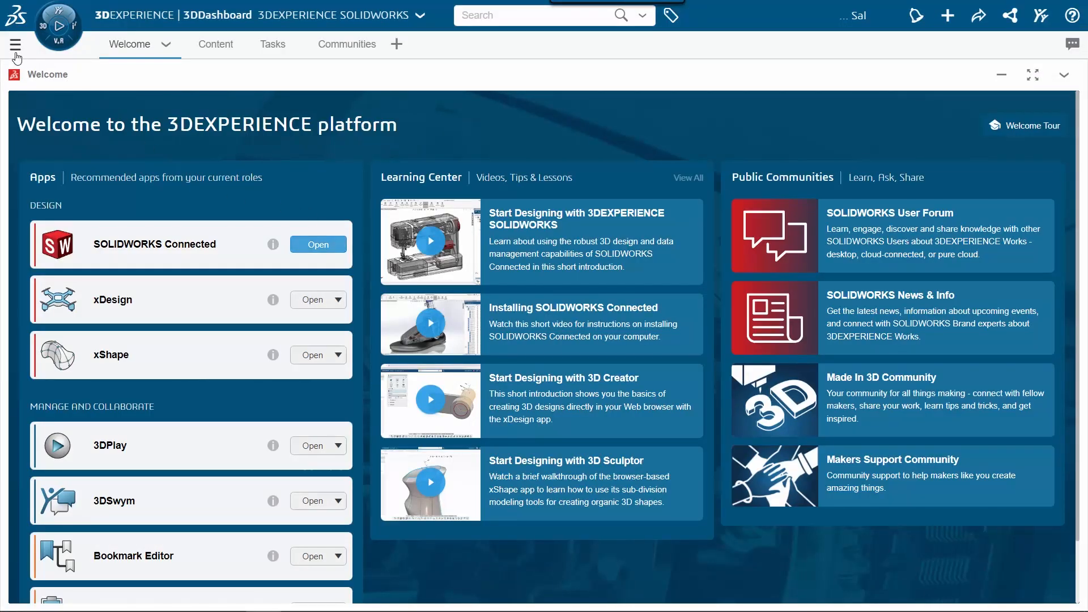
Step: Choose the 3D Creator cockpit from the dashboards and cockpits list
click(16, 44)
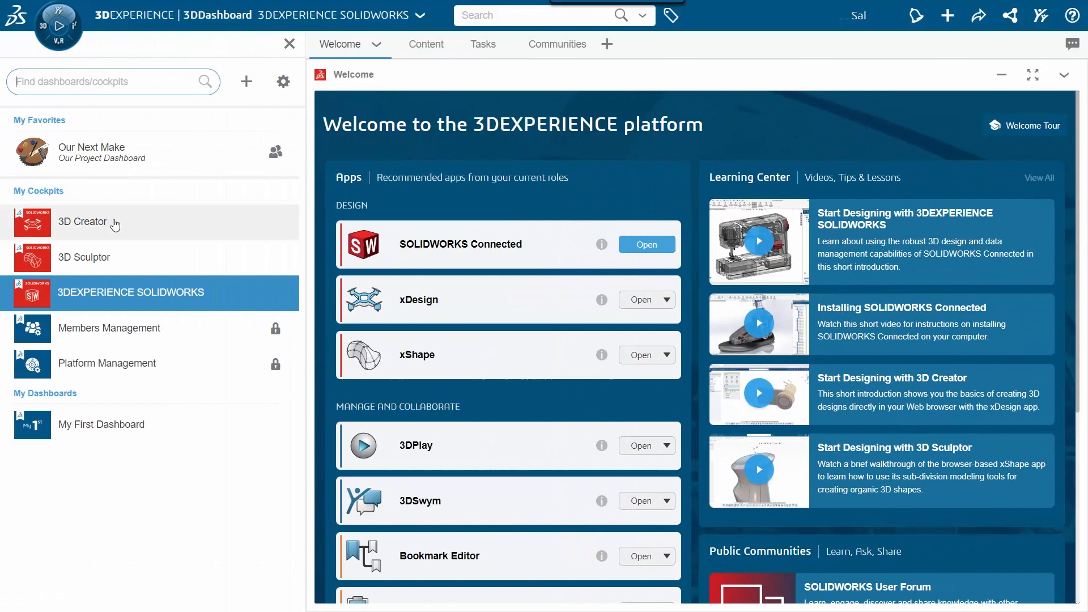
click(82, 223)
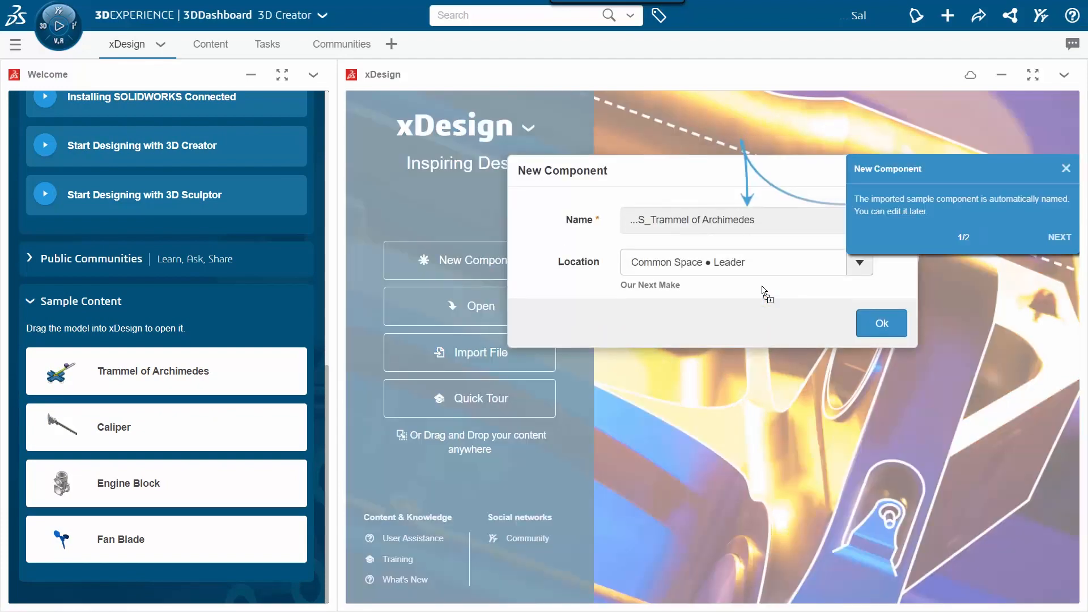
Step: Dismiss the new-component tips and create the Trammel of Archimedes component in Common Space
click(1059, 237)
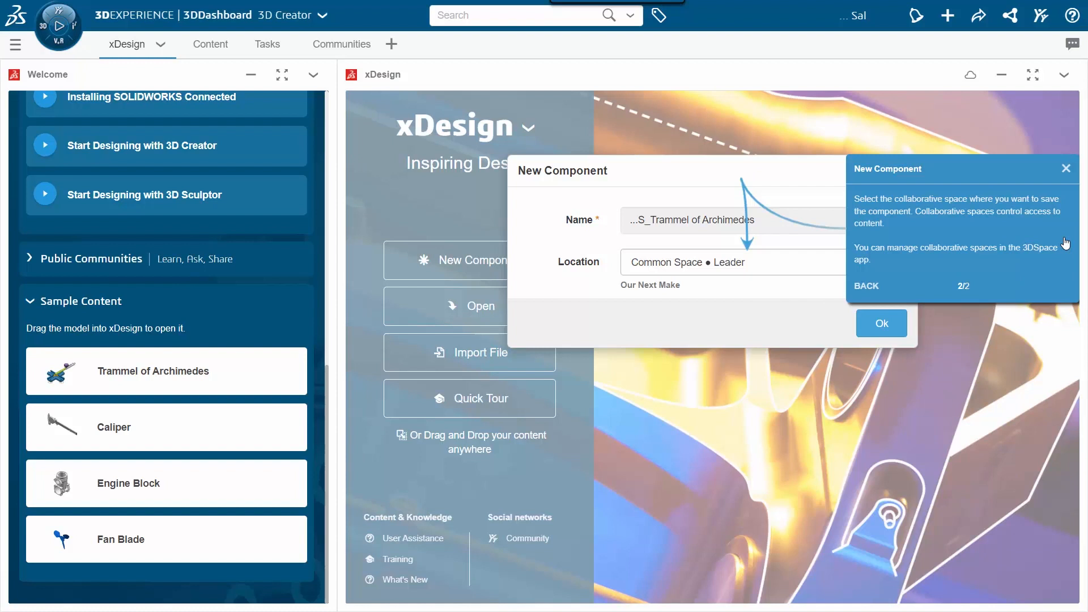
mouse_move(1067, 170)
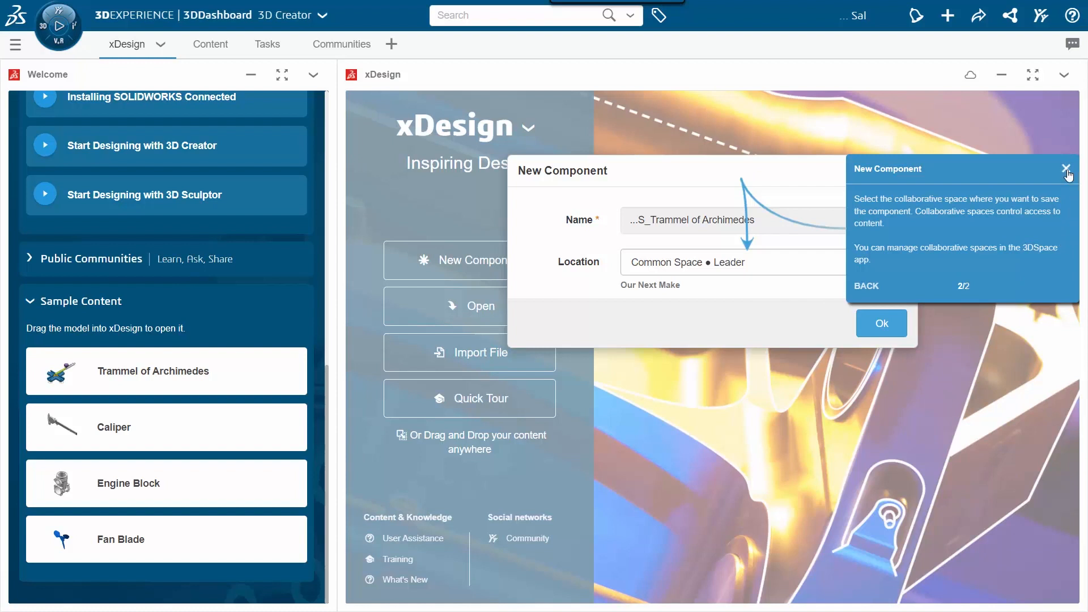
click(859, 263)
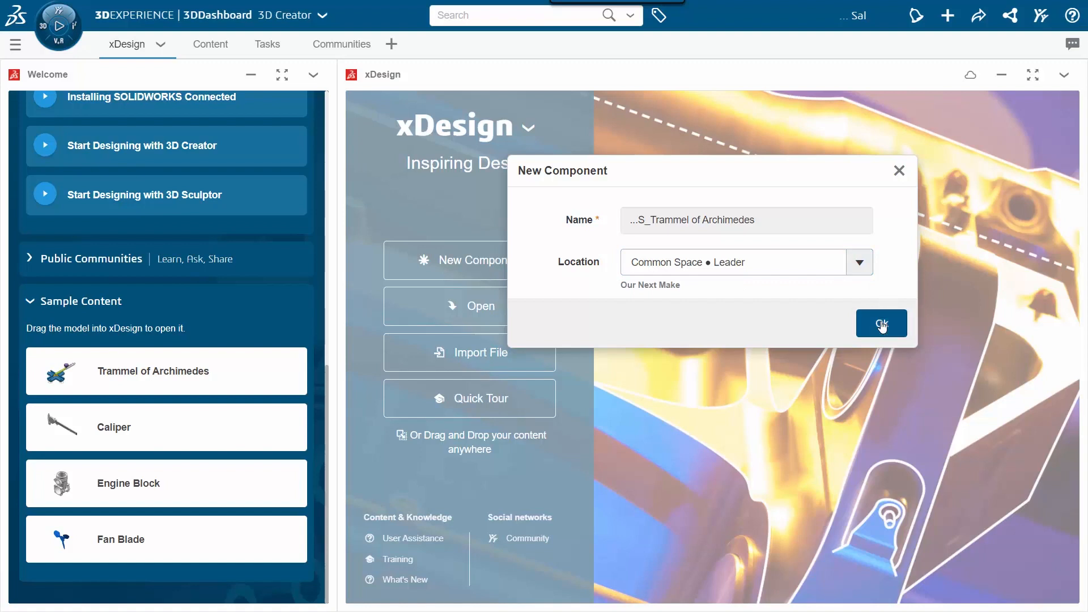
click(882, 323)
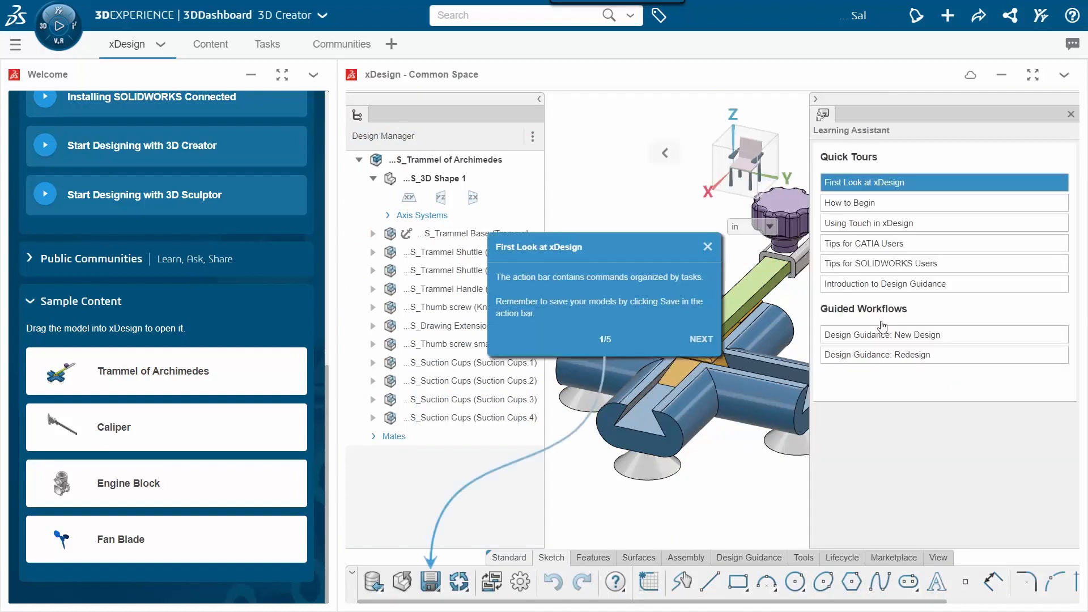
mouse_move(864, 343)
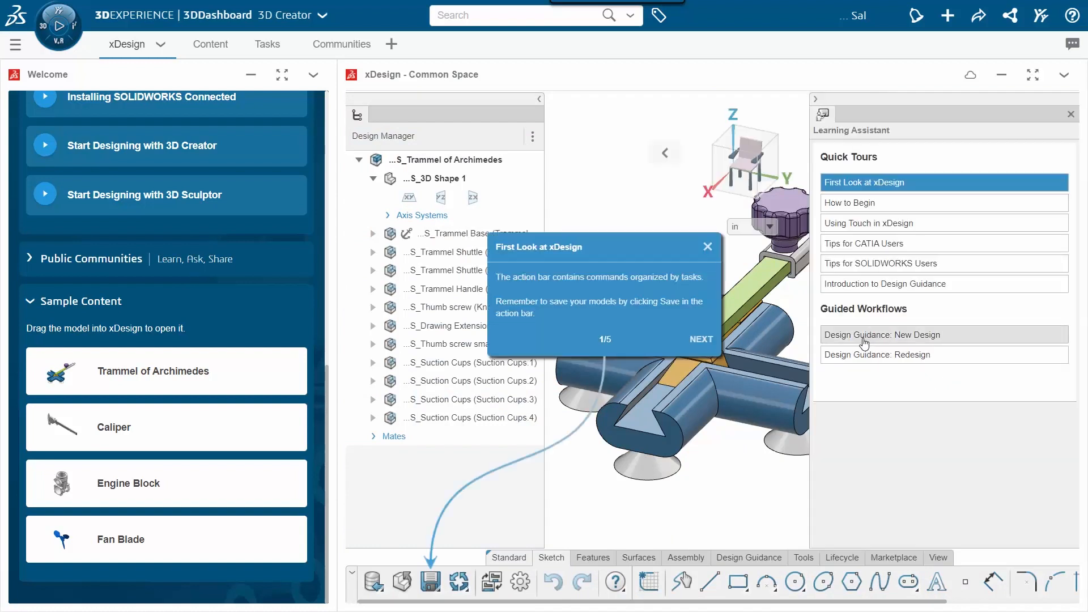
Step: Step through the xDesign First Look tour, close it and close the model
click(701, 339)
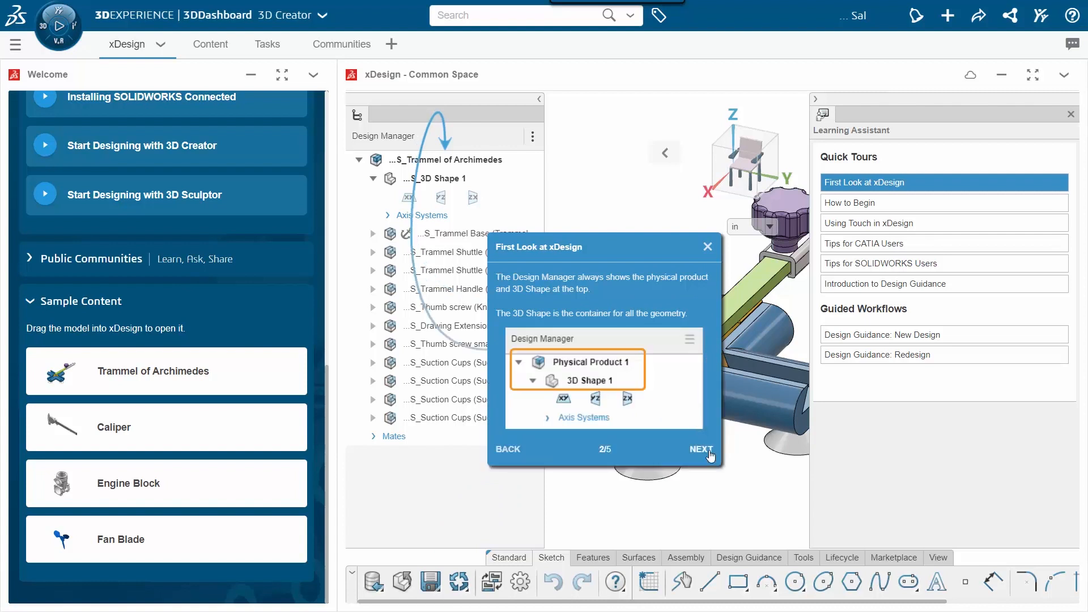
click(701, 449)
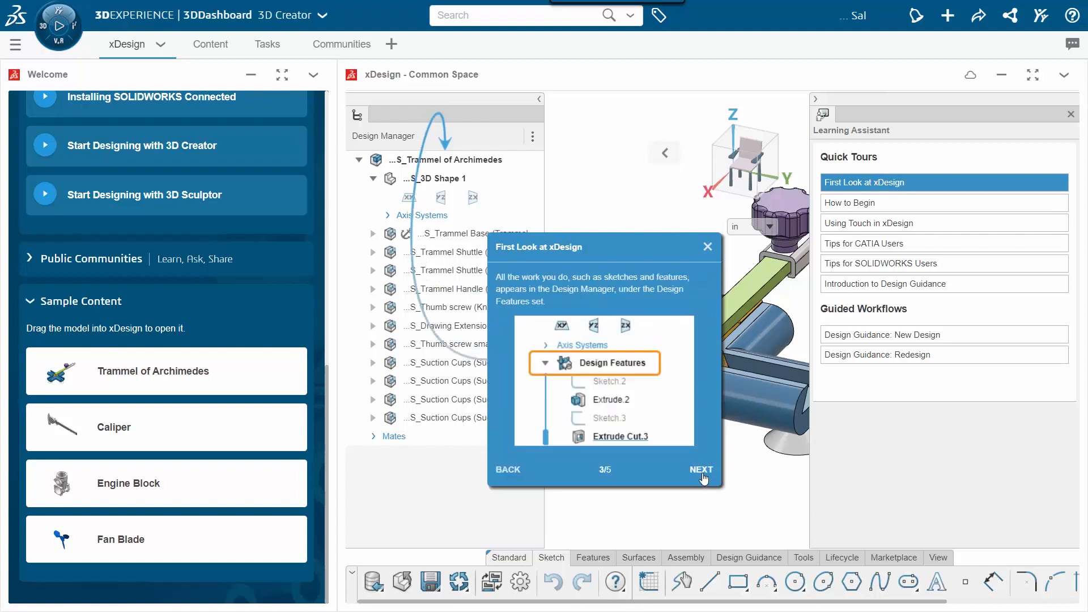
click(701, 469)
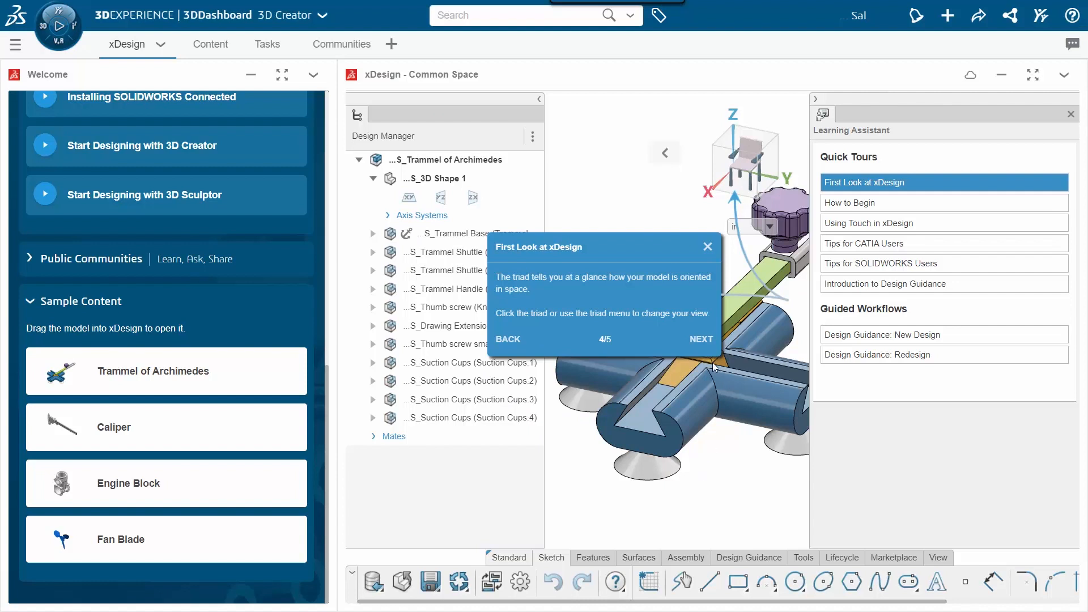
click(700, 340)
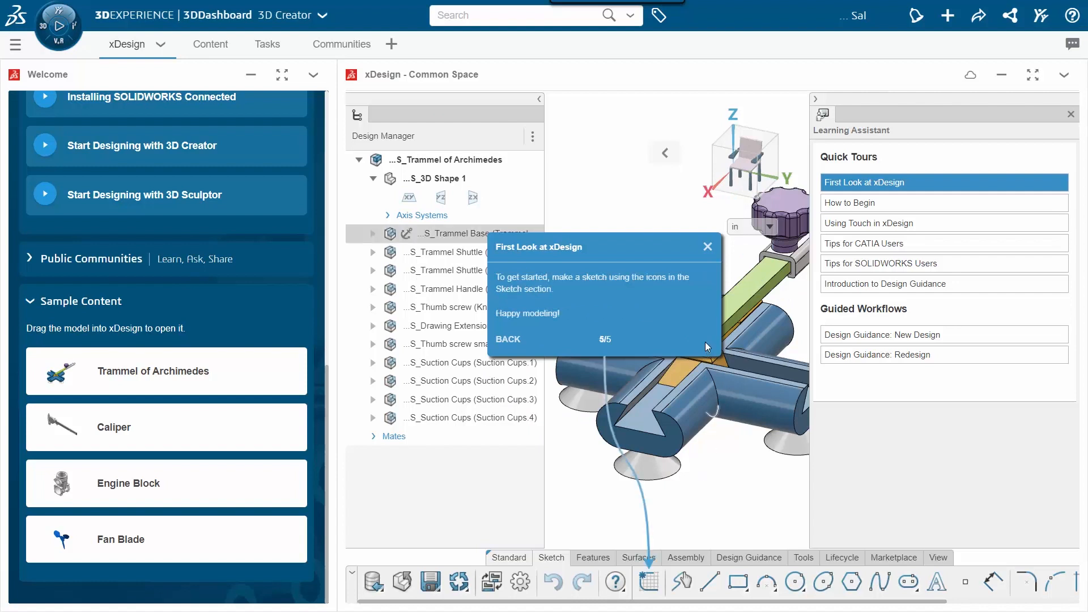
click(707, 247)
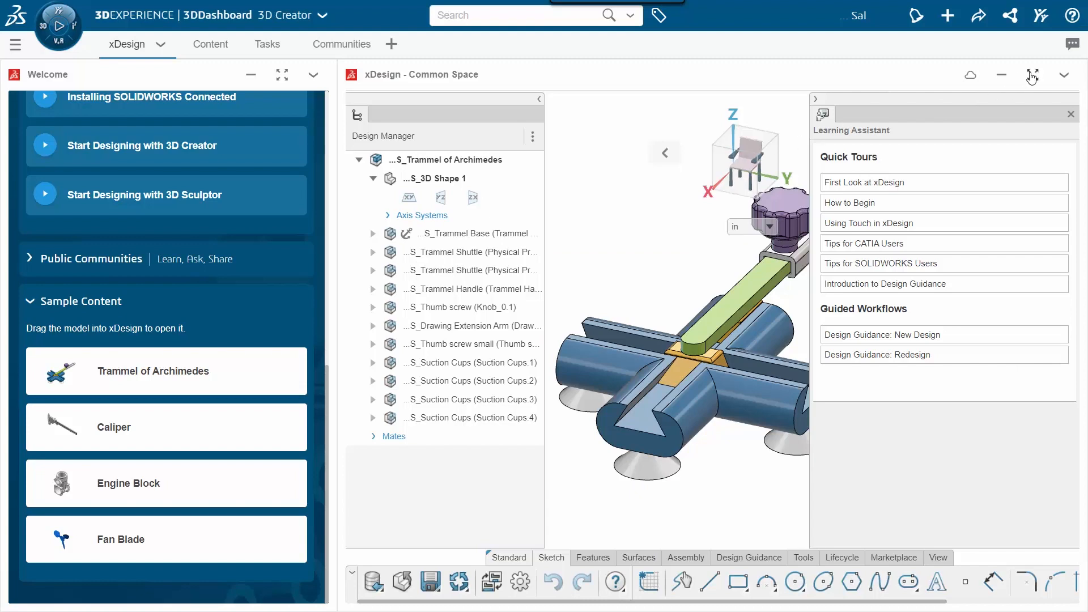
click(1031, 75)
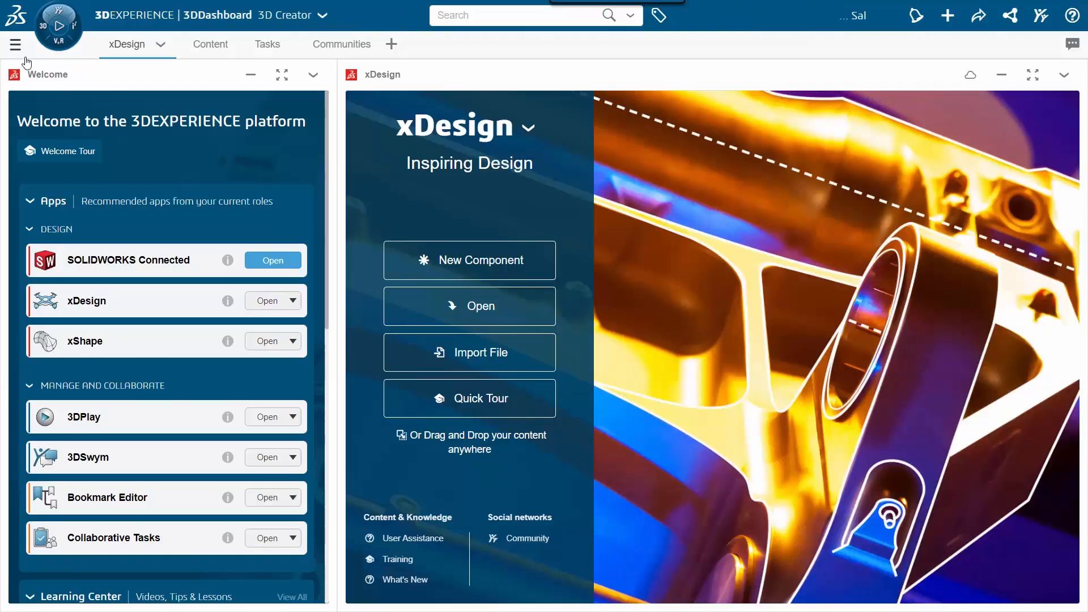
Step: Choose the 3D Sculptor cockpit from the dashboards and cockpits list
click(16, 44)
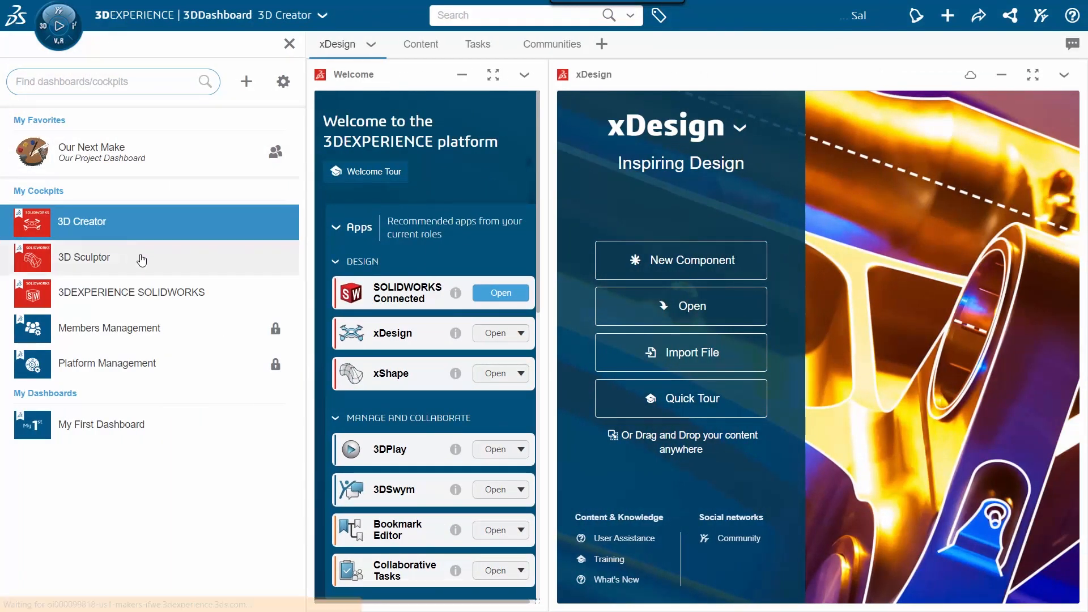
click(84, 257)
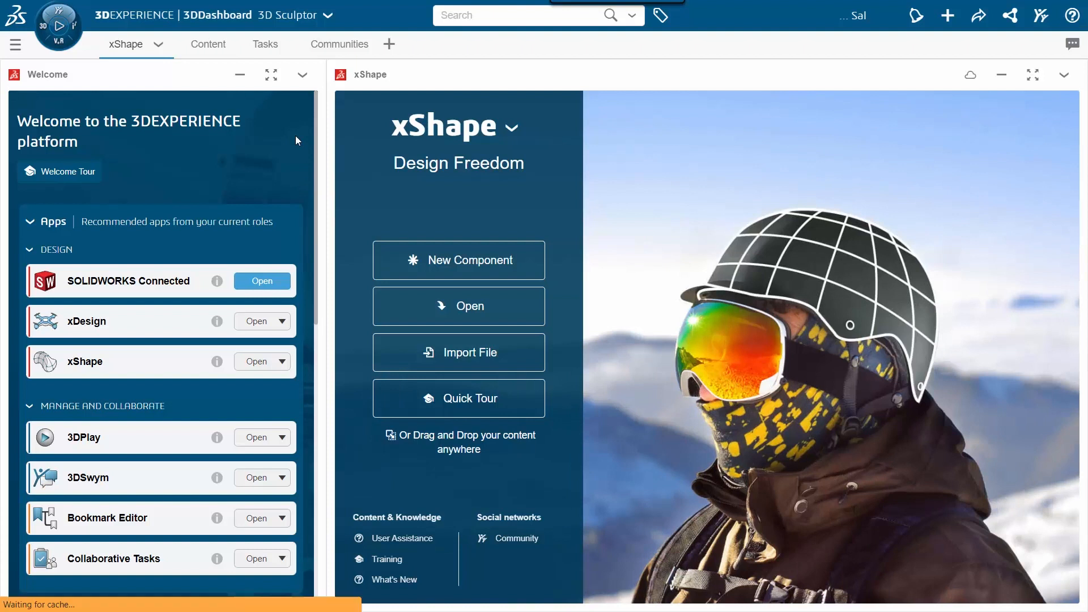
Step: Drag the Apple Slicer sample from Sample Content into the xShape panel
scroll(down, 3)
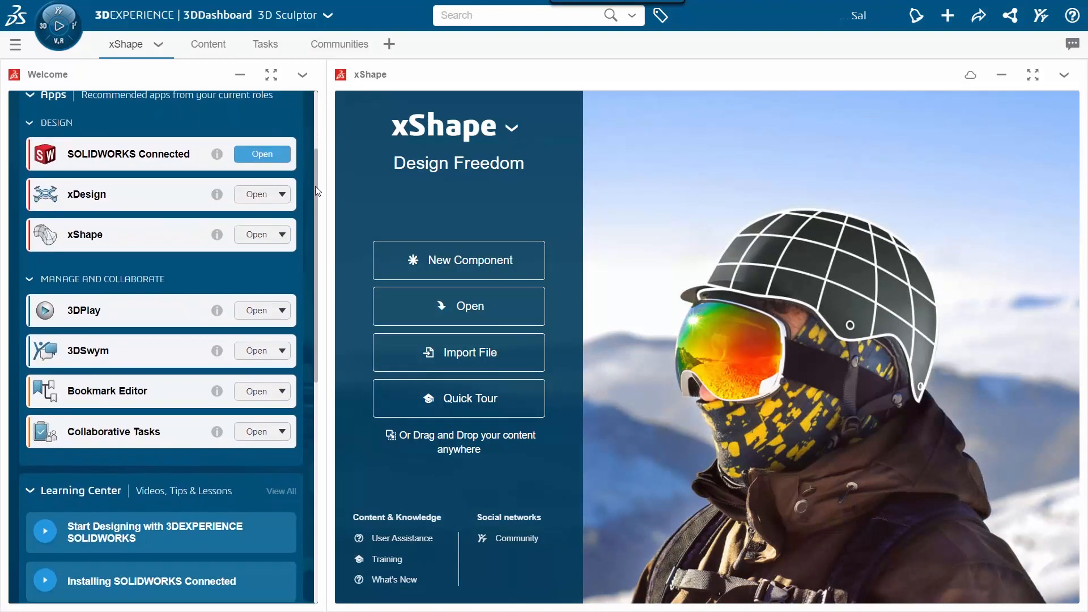
scroll(down, 3)
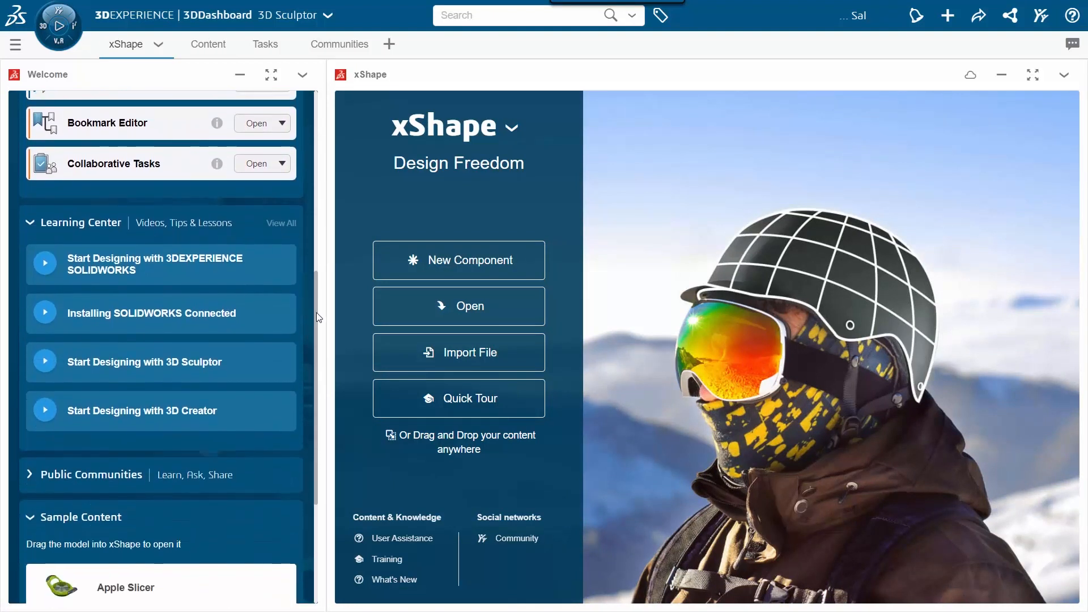
scroll(down, 3)
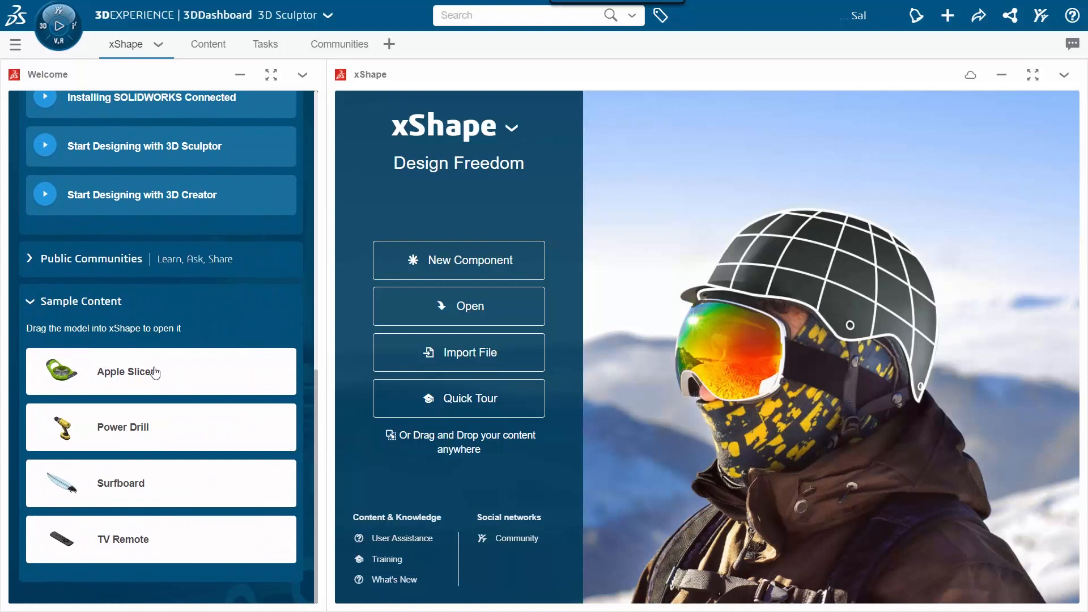
drag(62, 372, 700, 350)
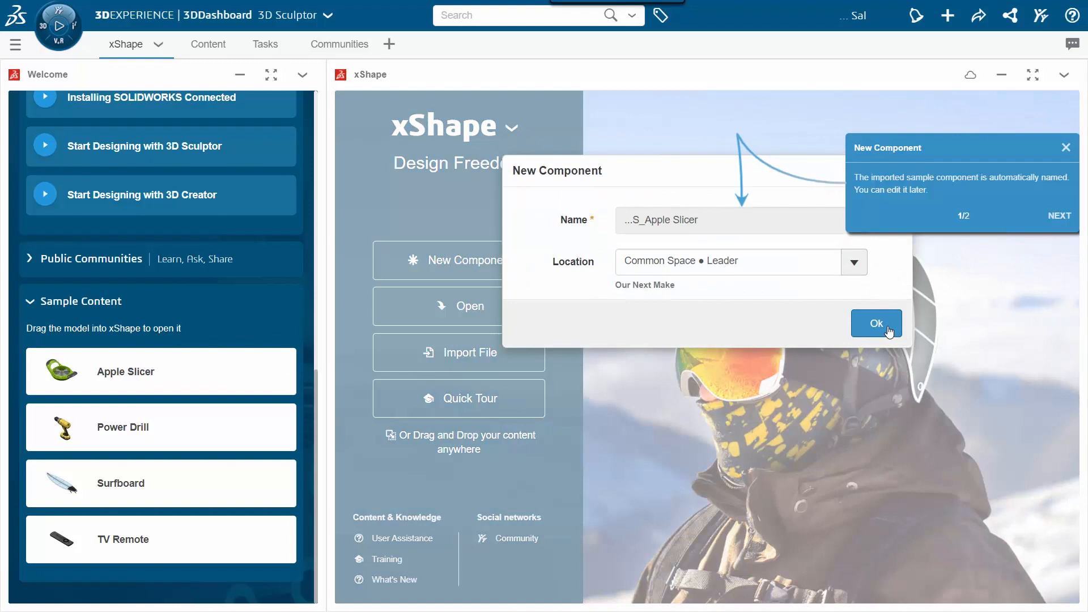
Step: Create the Apple Slicer component in Common Space and advance the xShape first-look tour
click(877, 323)
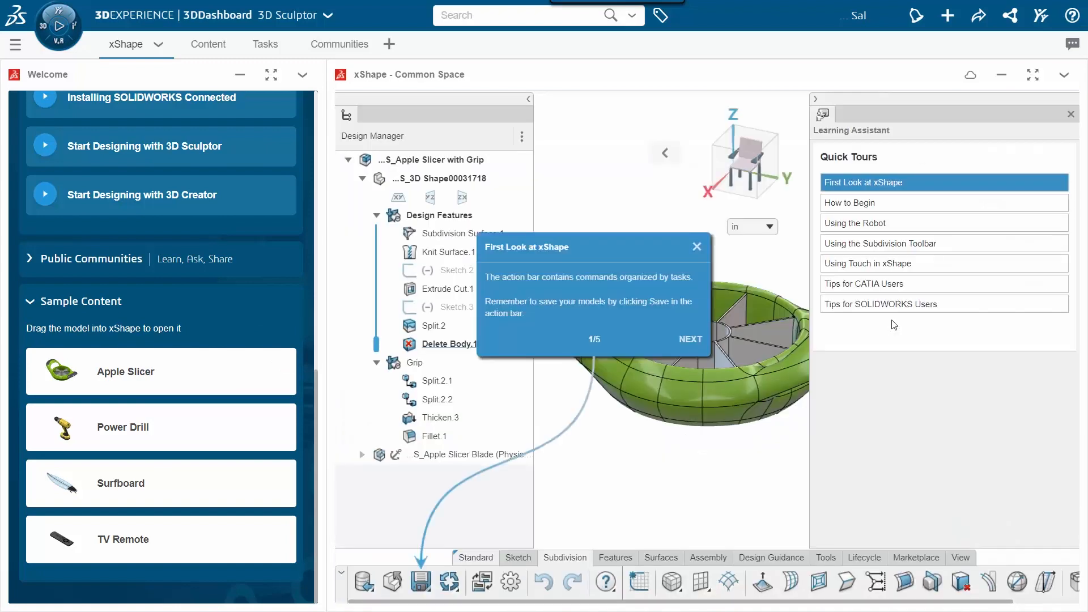
click(696, 247)
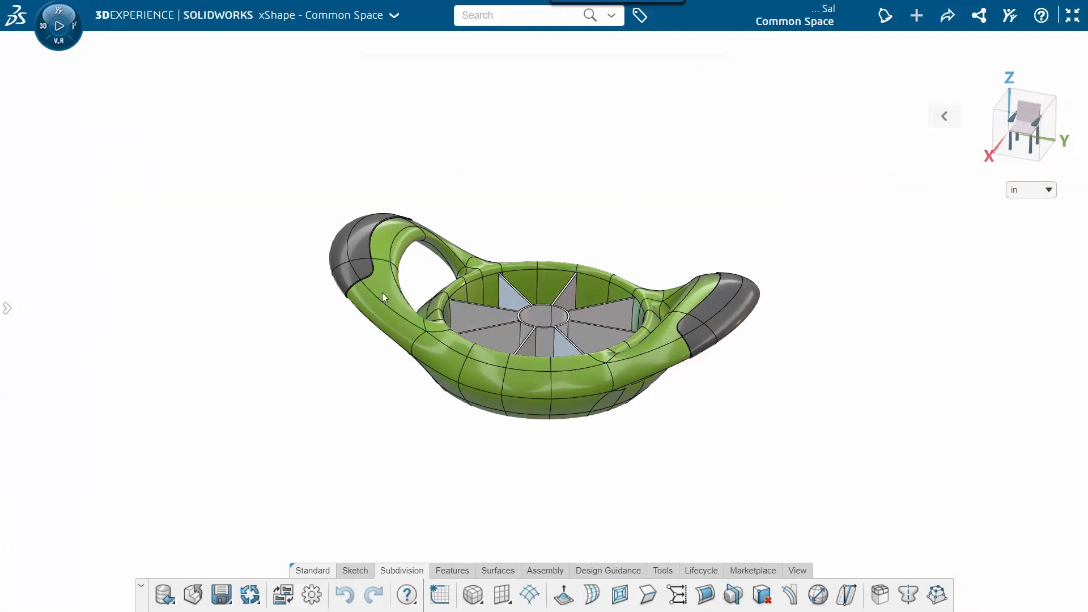
Step: Edit the apple slicer's subdivision shape and pull the left handle's end into a new form
click(908, 595)
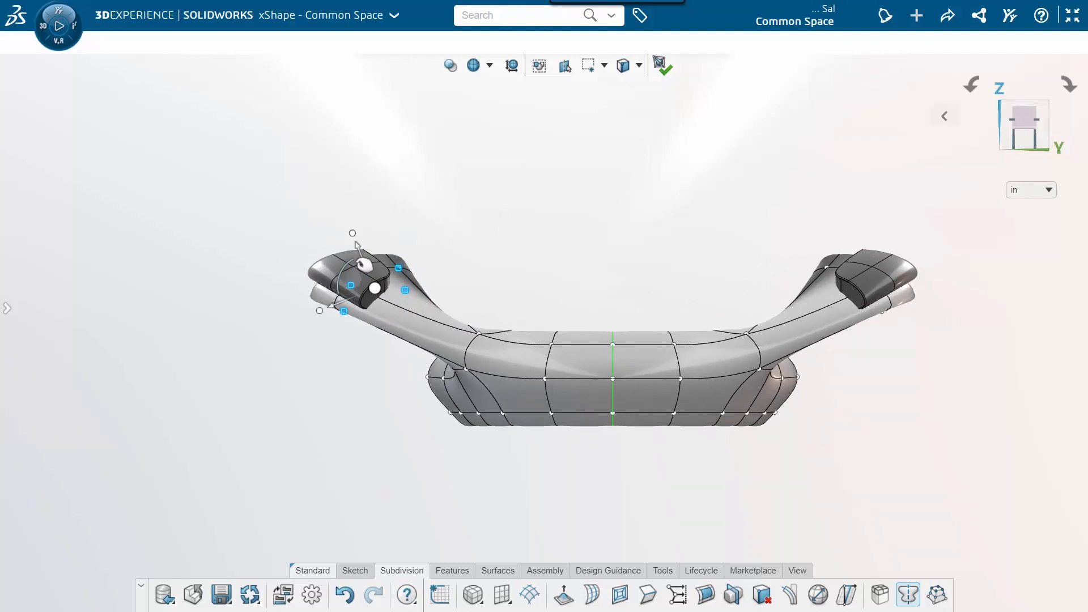
drag(371, 288, 347, 275)
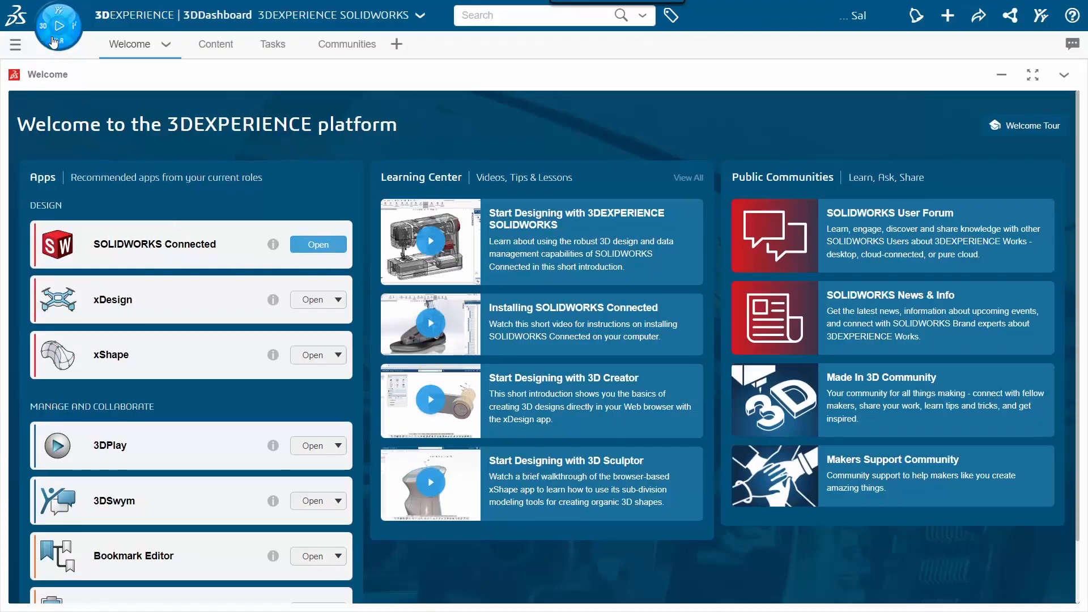
Step: Bring up the compass's My Apps list and scroll down toward 3DSketch
click(58, 25)
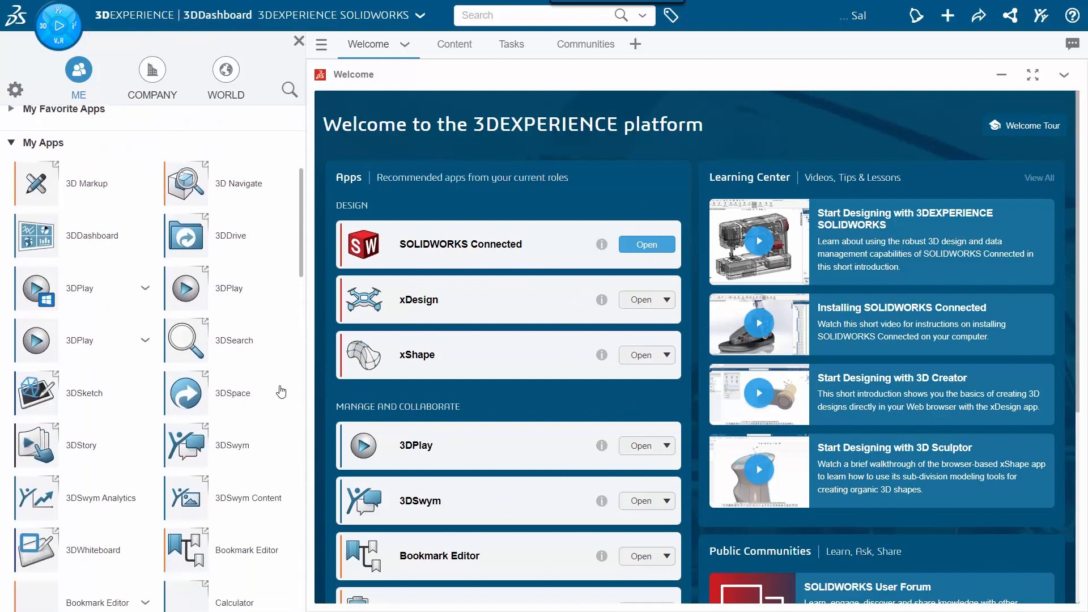
scroll(down, 3)
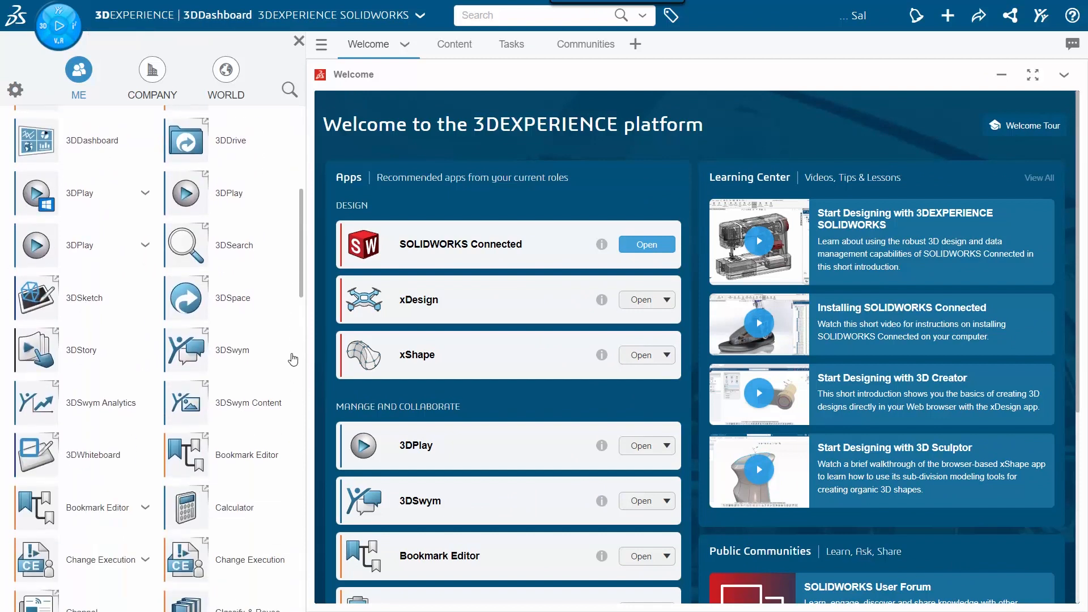
scroll(down, 3)
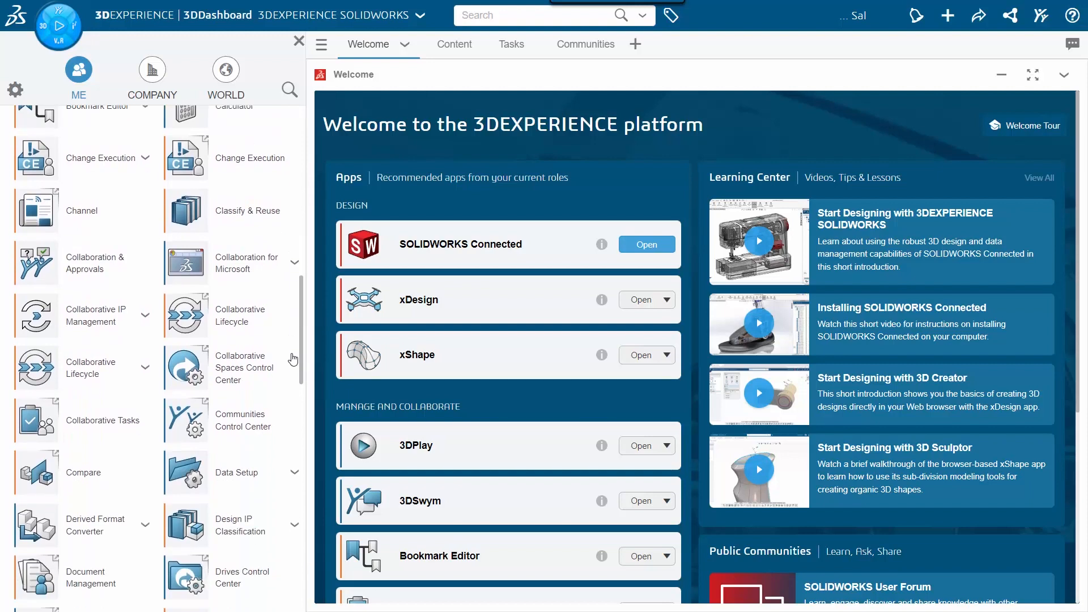
scroll(down, 3)
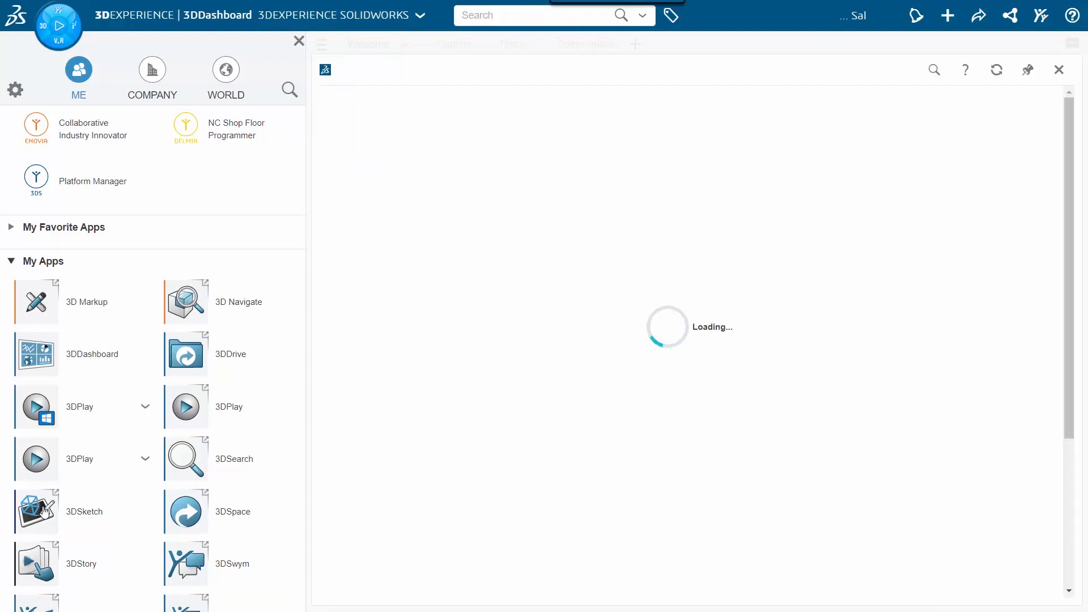
Step: Start a new 3DSketch sketch and dismiss the guided tour prompt
click(35, 511)
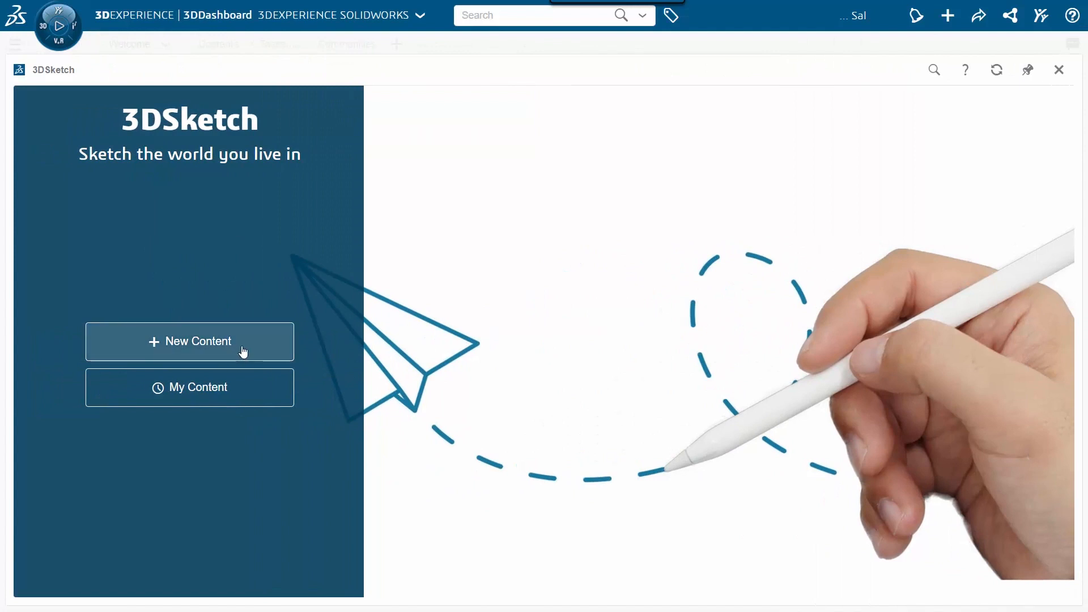
click(190, 341)
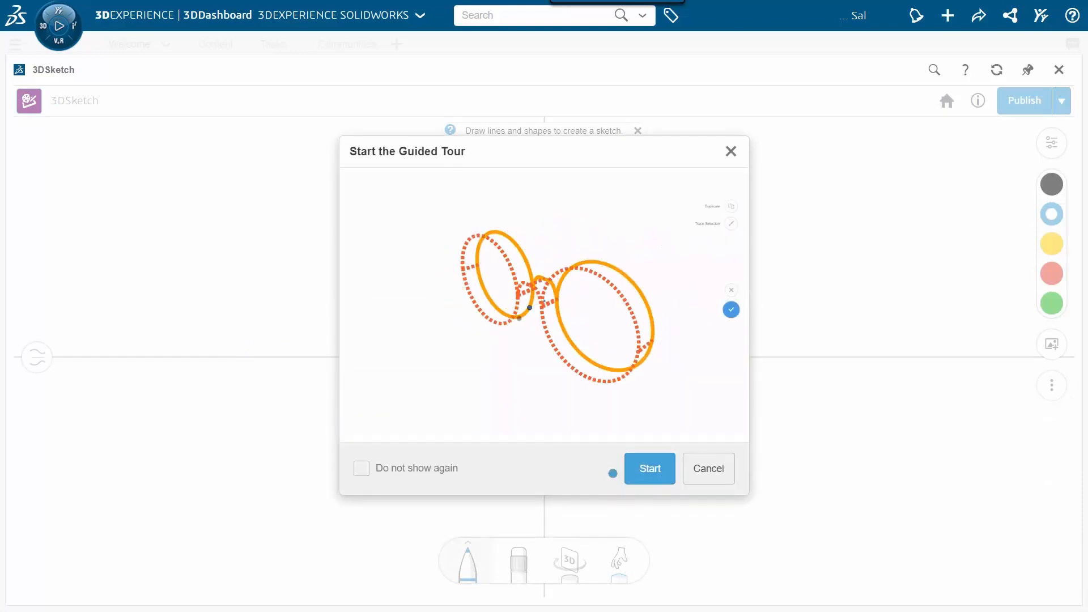
click(709, 469)
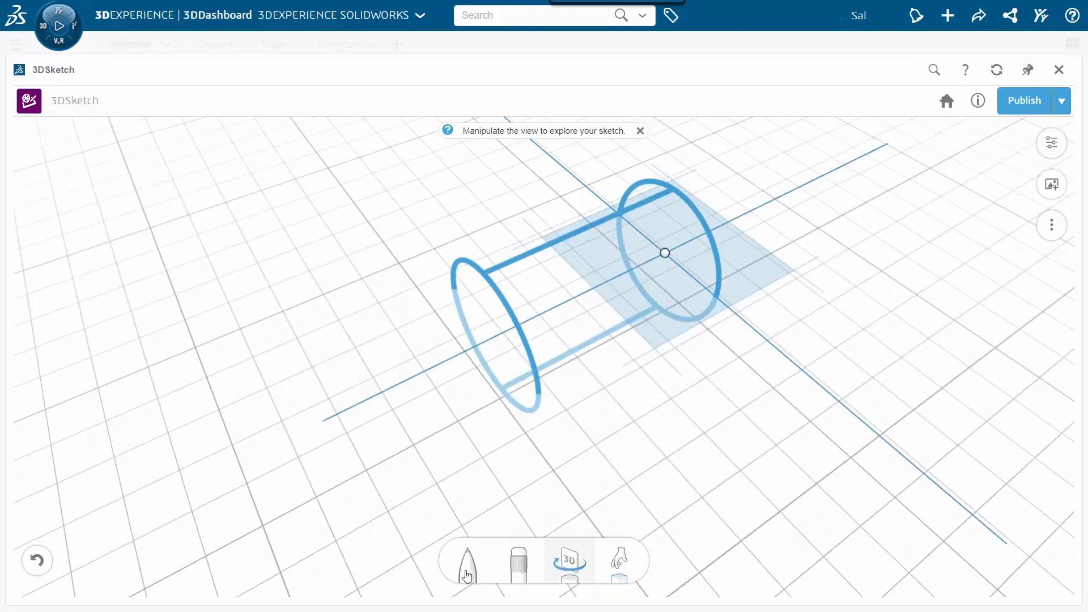
Step: Orbit the curved-loop sketch and publish it to the platform as '3DSketch Jan 2 2023 10:32:41'
drag(664, 252, 593, 298)
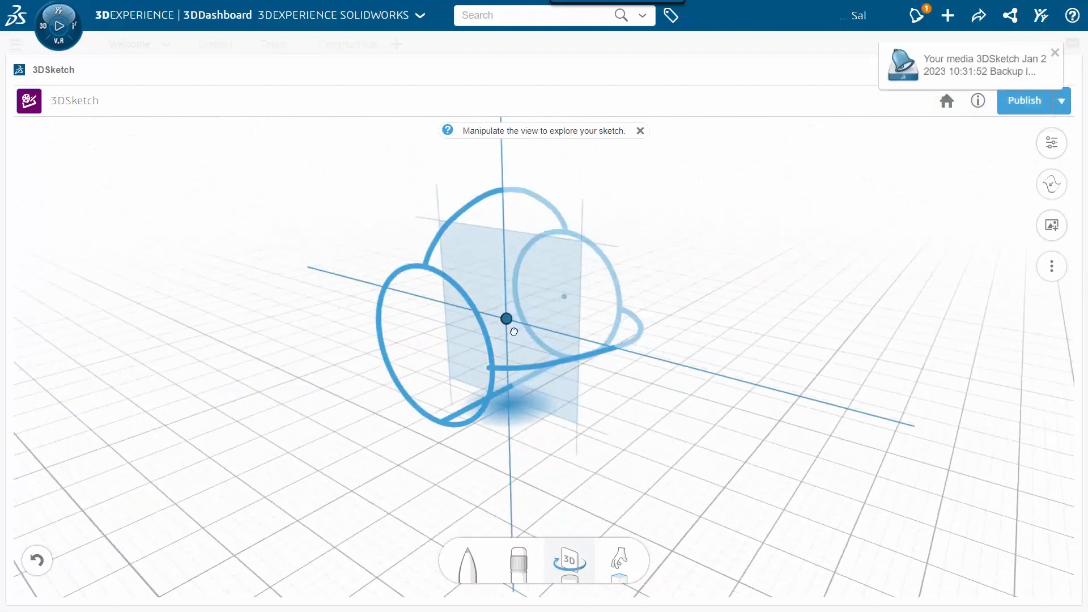
click(469, 564)
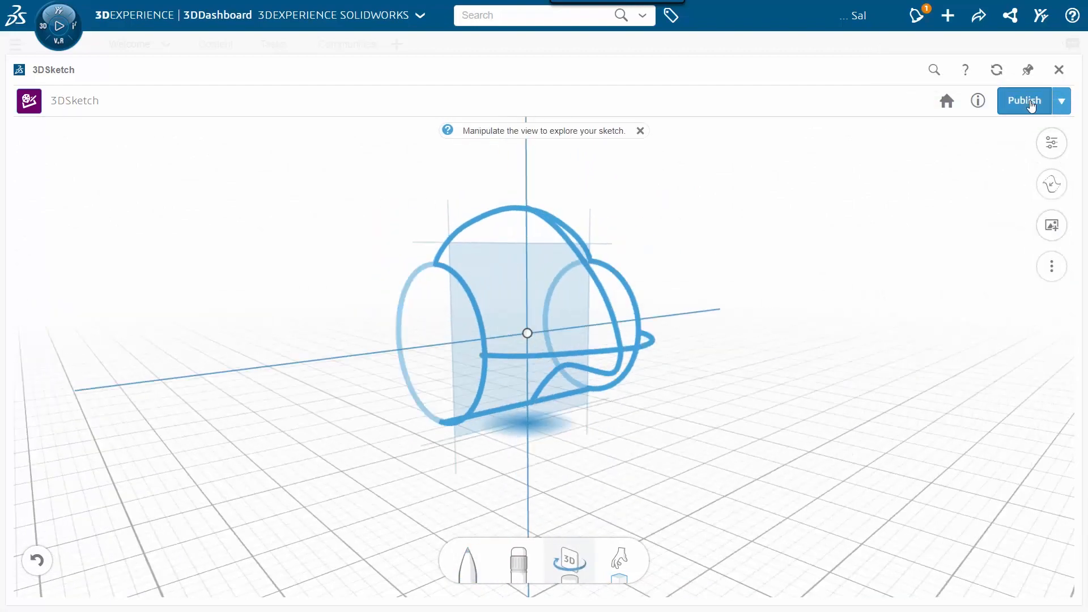
click(1024, 100)
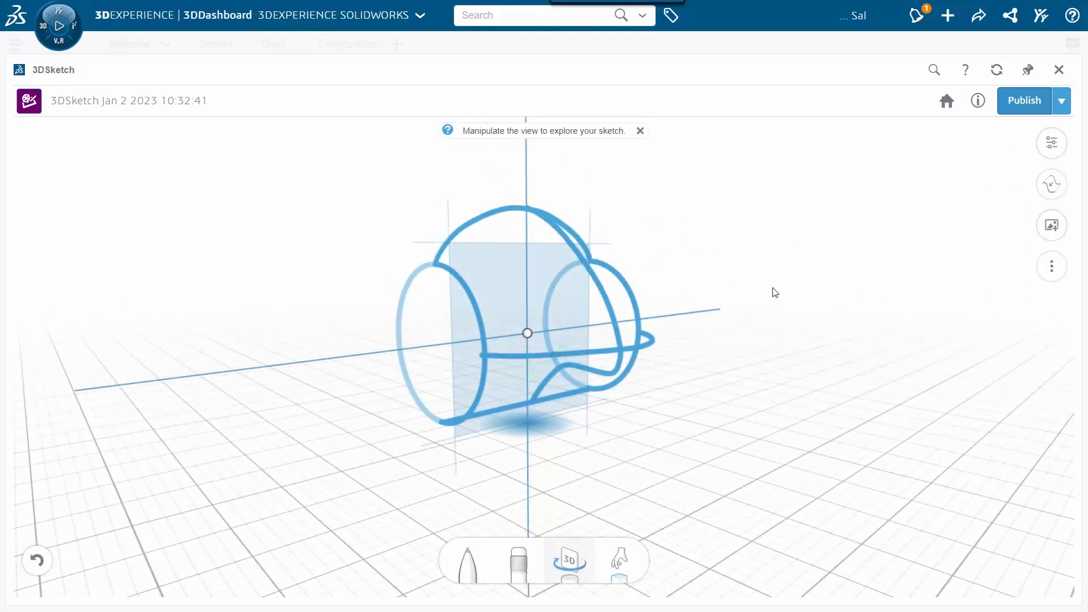
mouse_move(1058, 70)
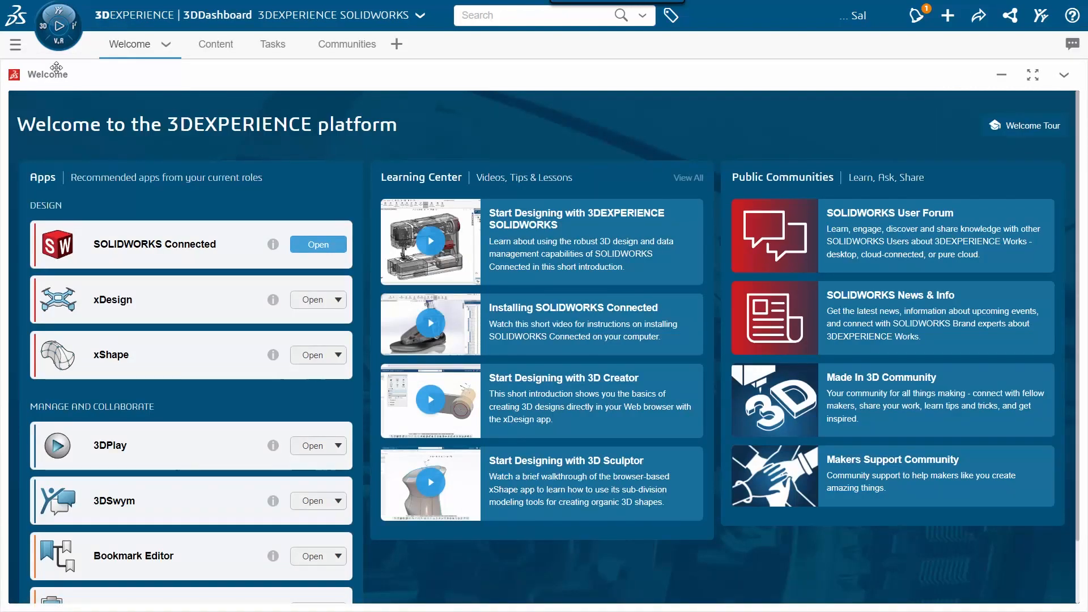
Step: Bring up the compass's My Apps list and scroll toward 3DSwym
click(16, 44)
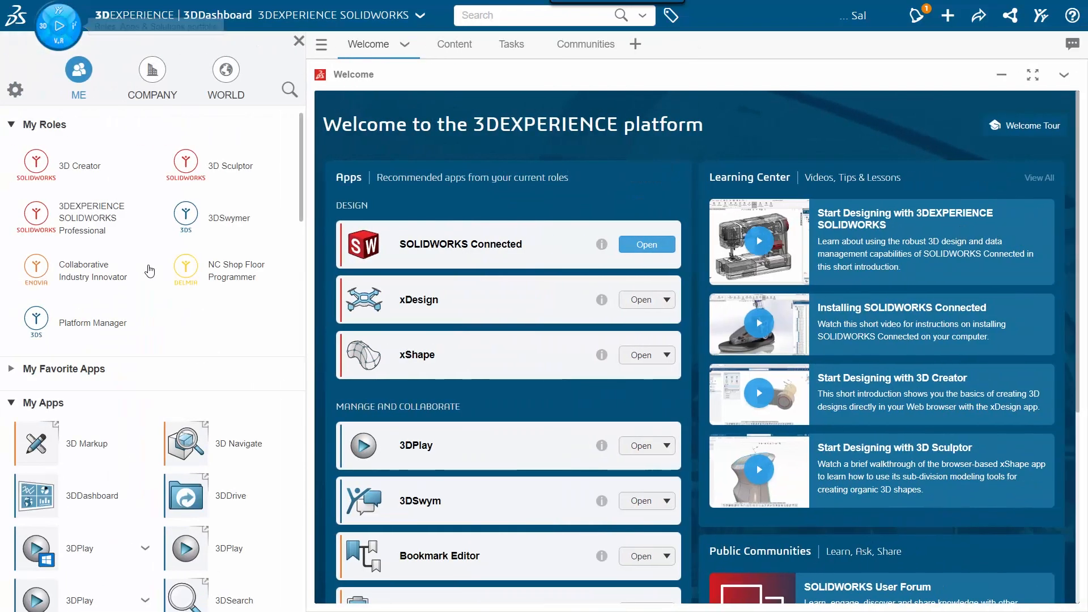
scroll(down, 3)
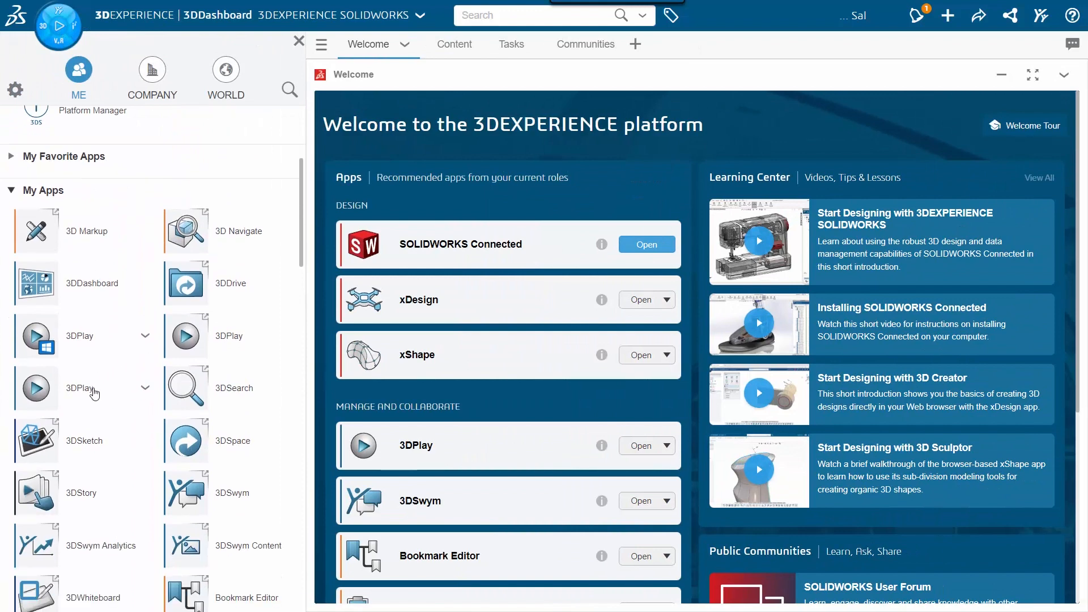
mouse_move(188, 500)
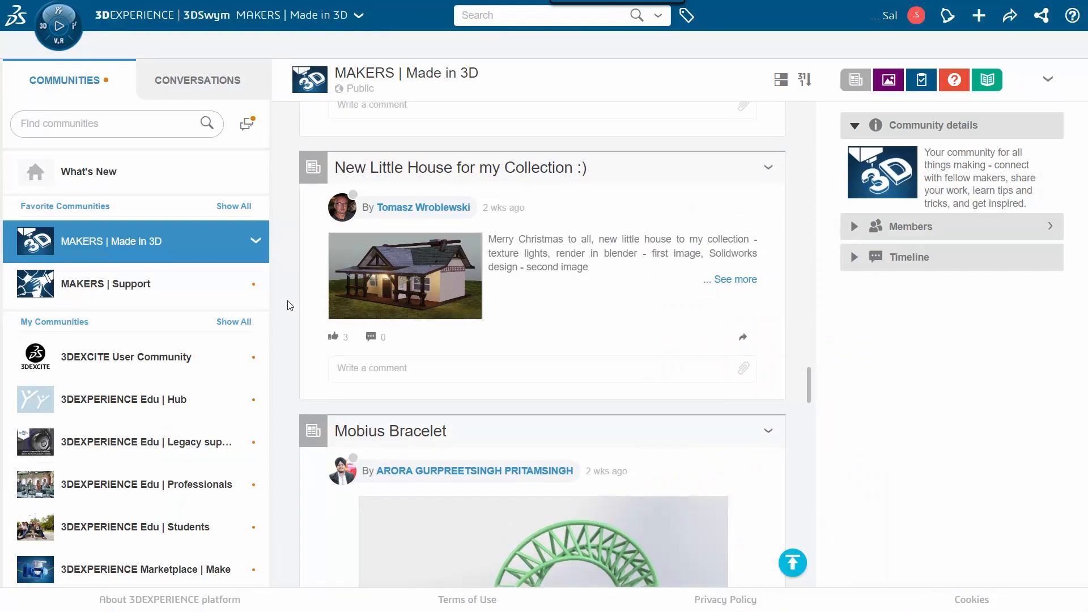
scroll(down, 3)
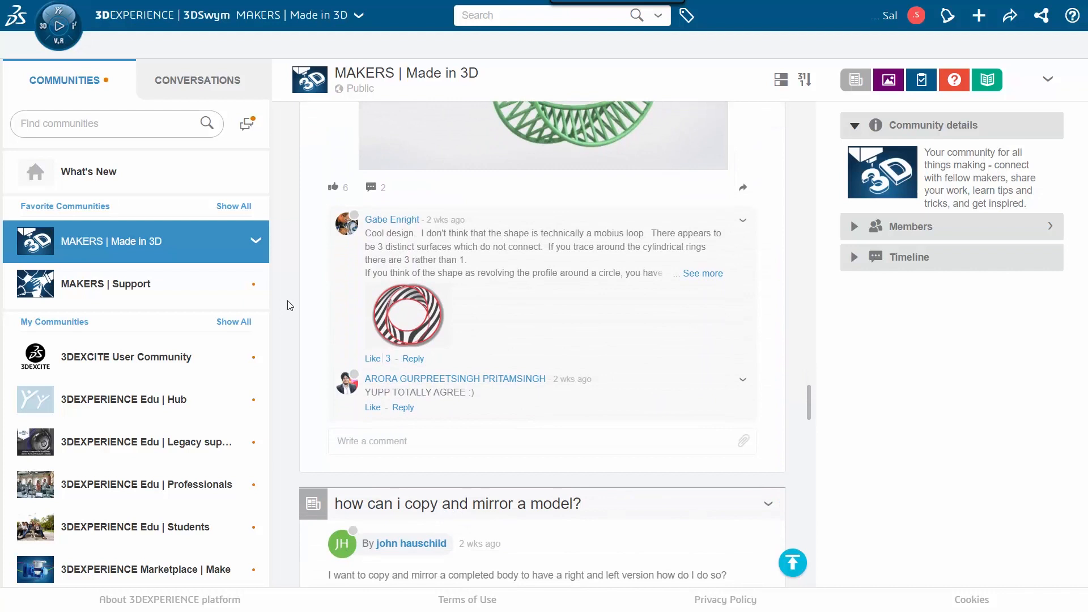
scroll(down, 3)
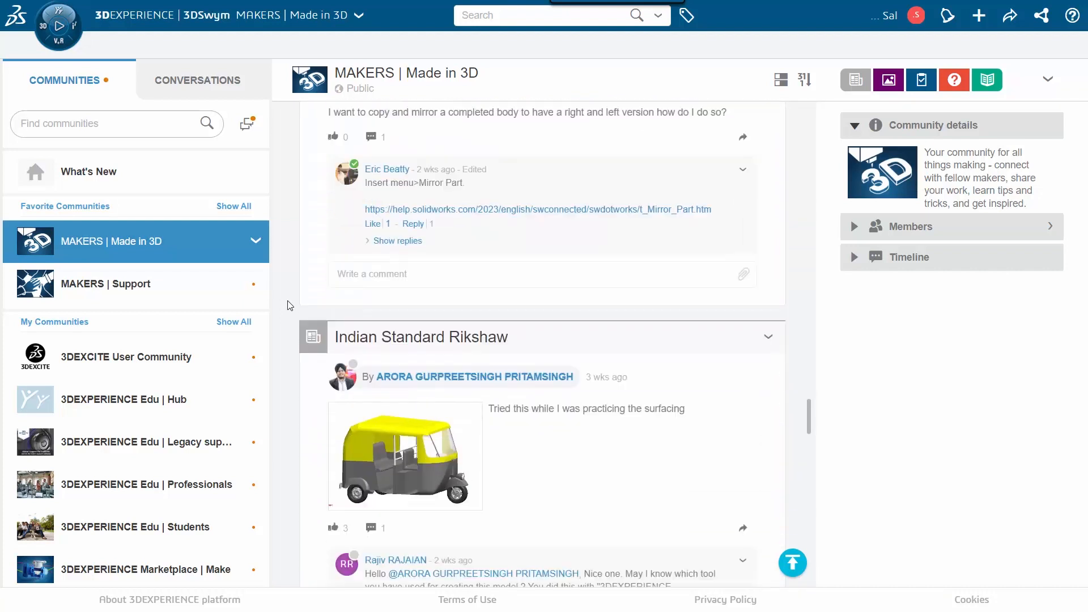
scroll(down, 3)
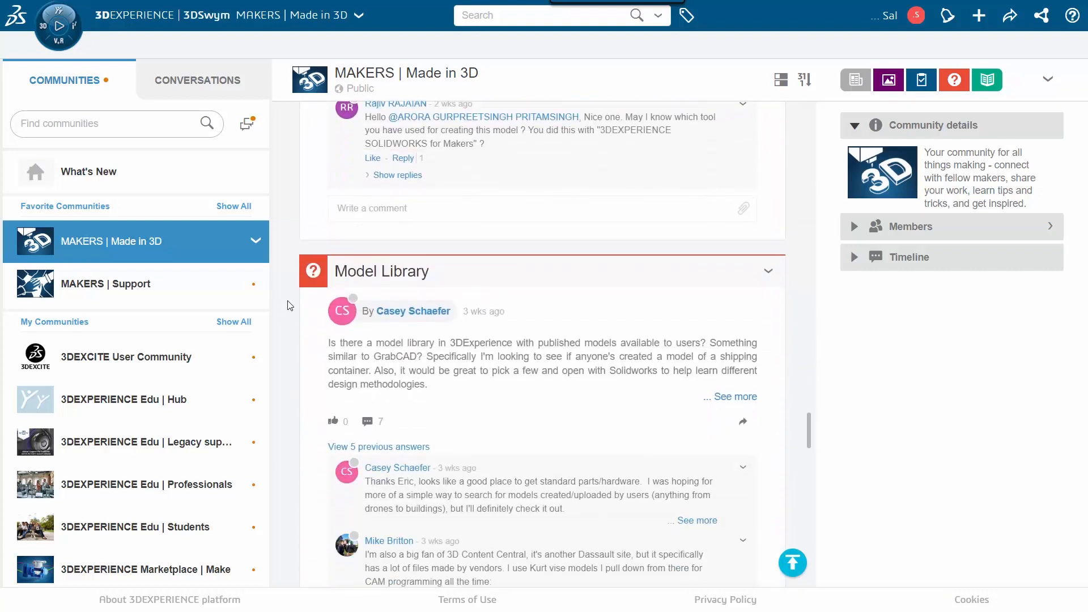
scroll(down, 3)
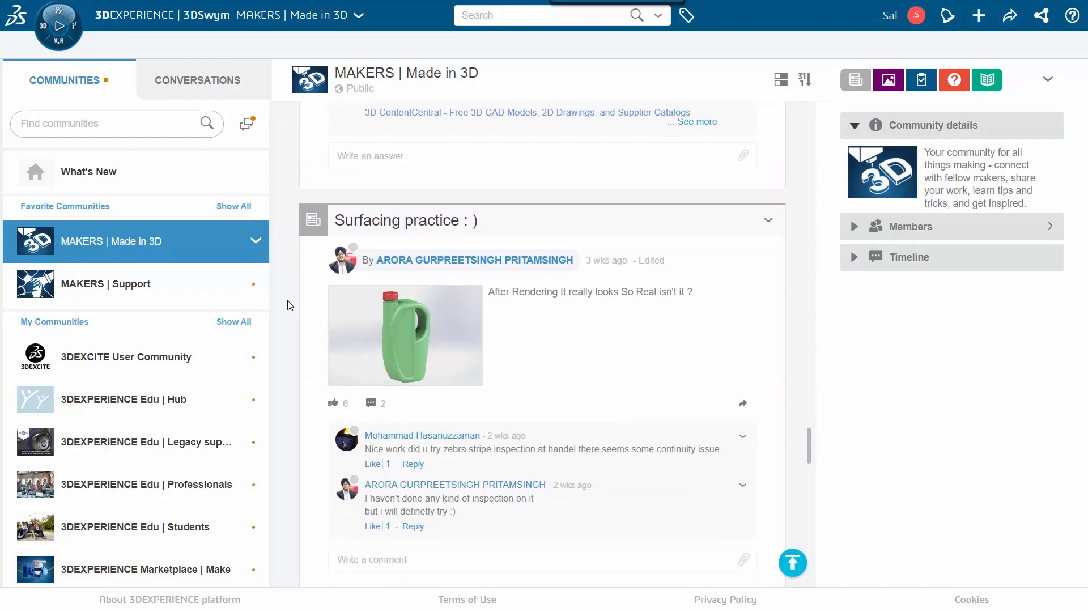